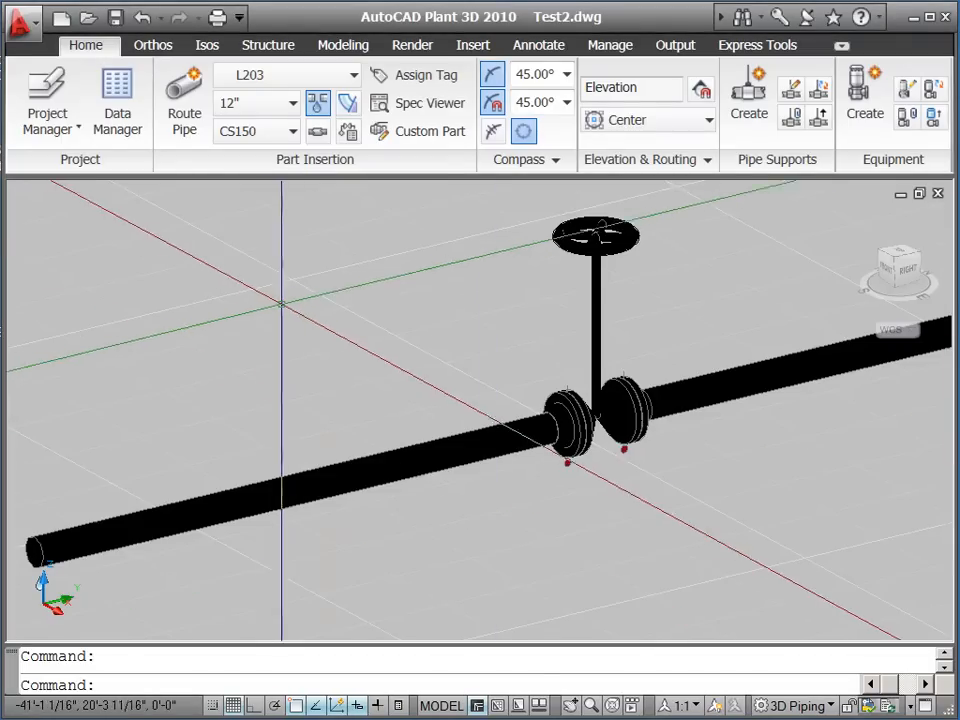
Open the Data Manager from the Home tab's Project panel.
{"action": "left_click", "coordinate": [117, 100]}
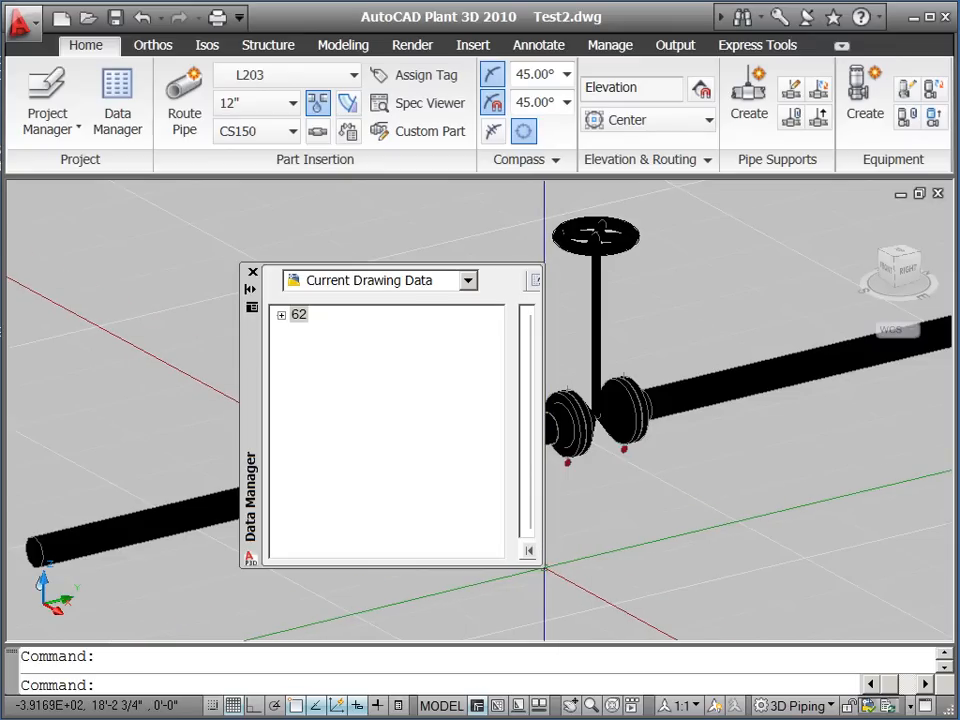
Select drawing node 62 to list its 66 part records in the grid.
{"action": "left_click", "coordinate": [298, 314]}
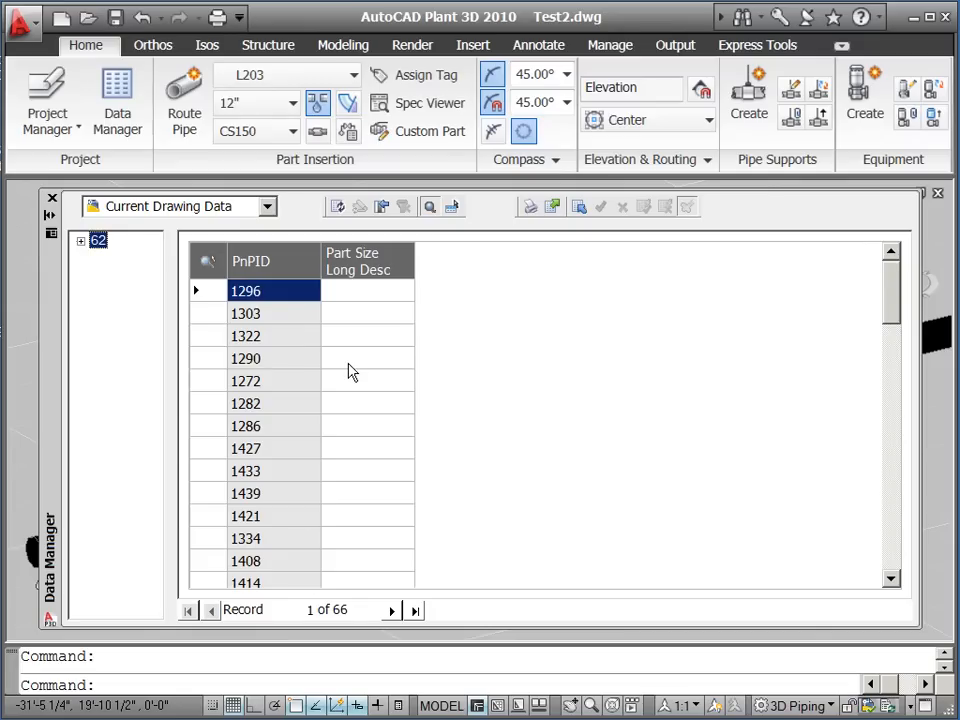
{"action": "mouse_move", "coordinate": [268, 260]}
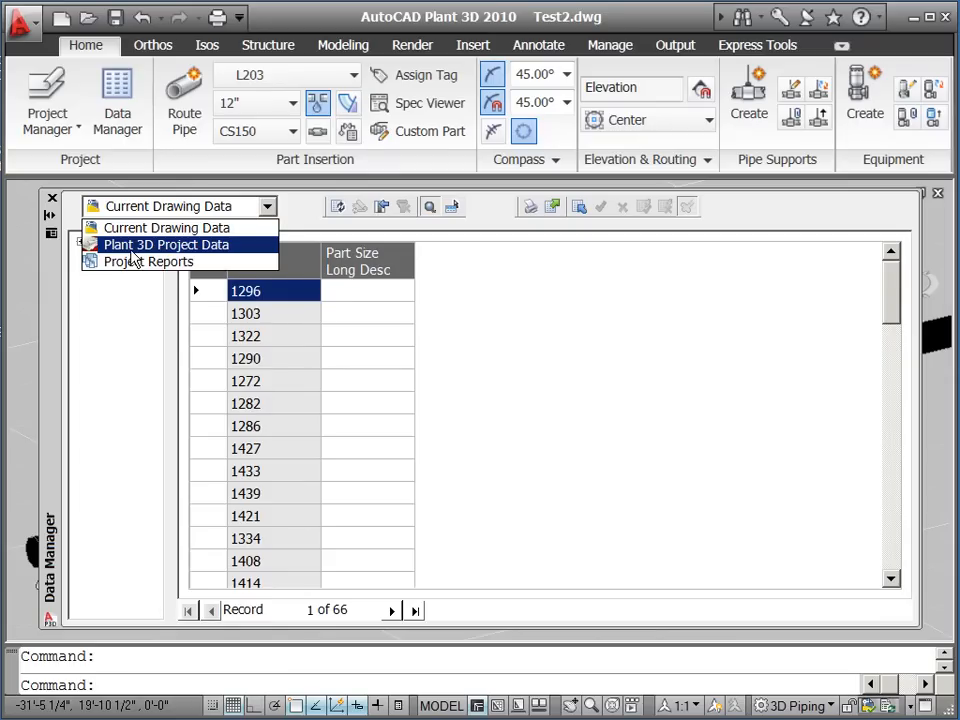
Switch to Plant 3D Project Data and browse area 30's pipe lines, including L103.
{"action": "left_click", "coordinate": [167, 244]}
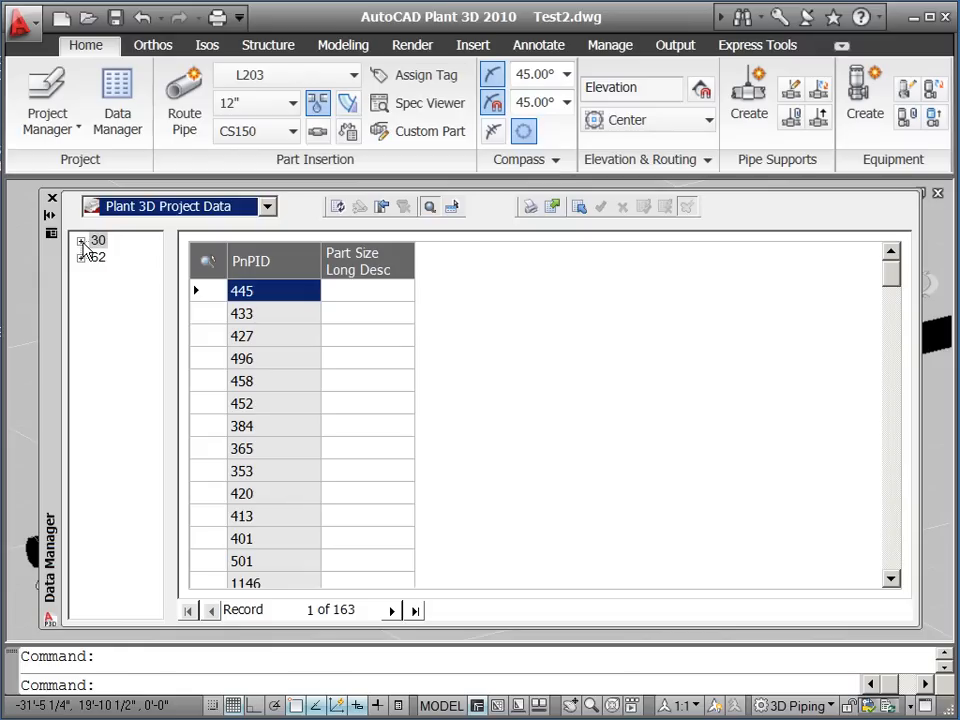
{"action": "left_click", "coordinate": [81, 240]}
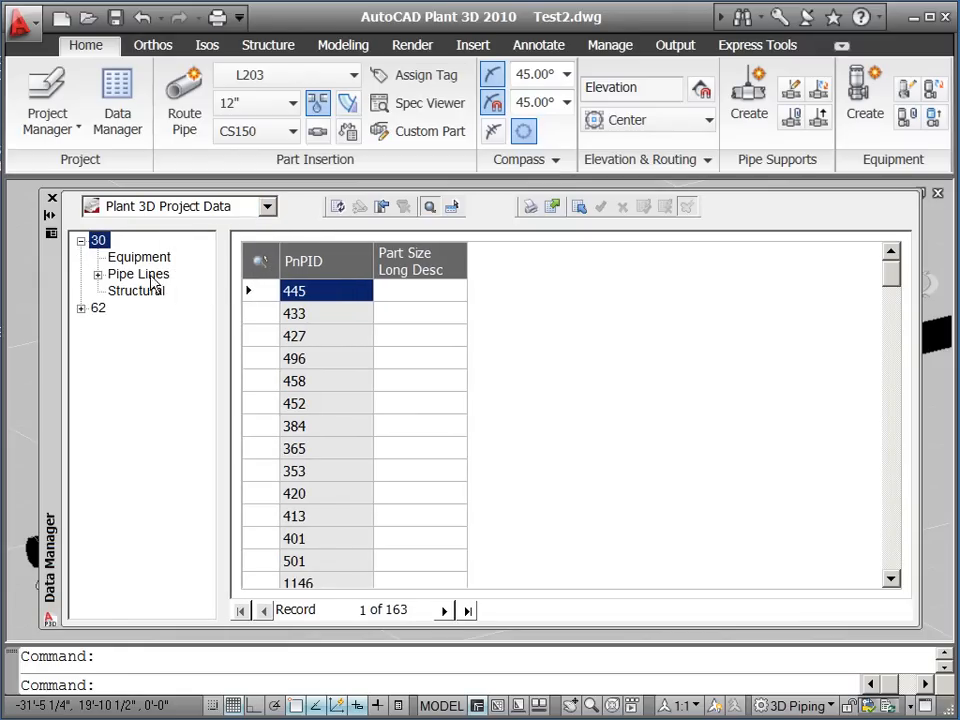
{"action": "left_click", "coordinate": [98, 274]}
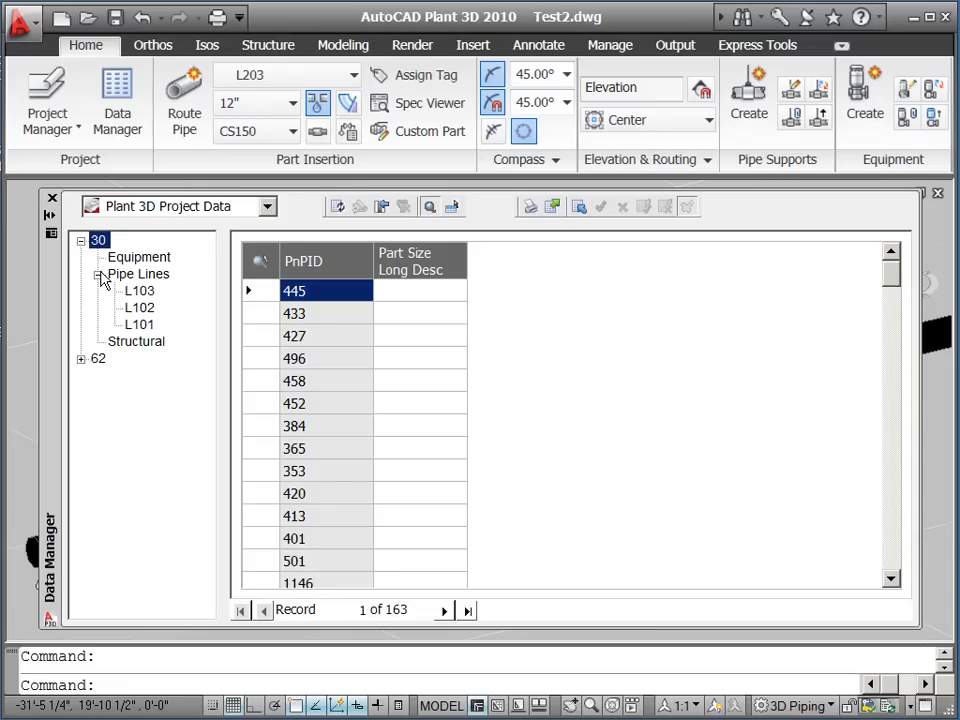
{"action": "left_click", "coordinate": [138, 274]}
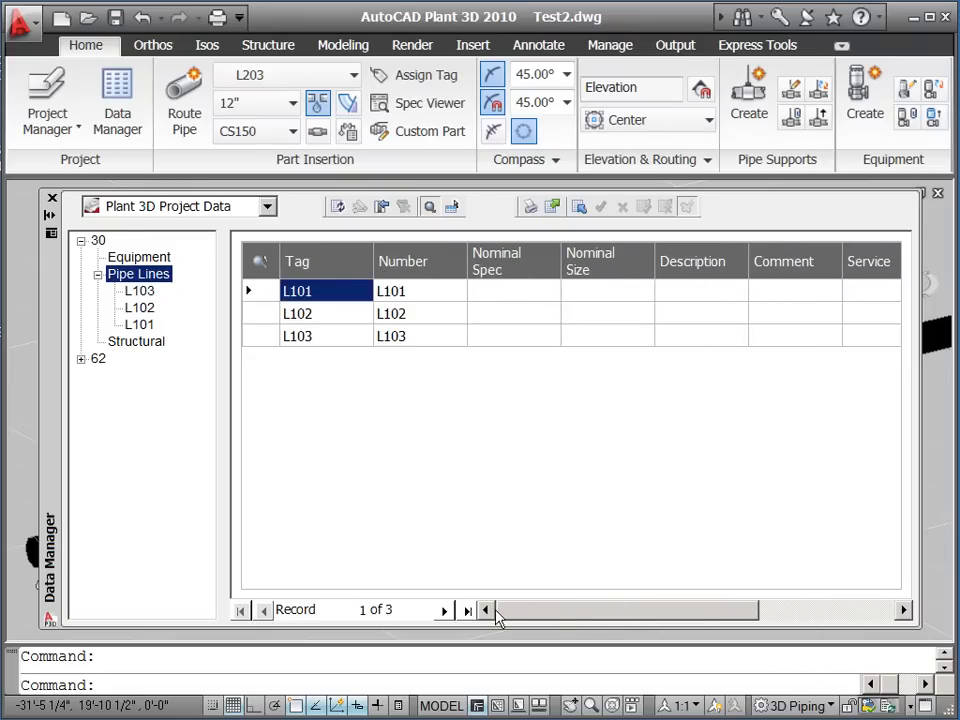
{"action": "left_click", "coordinate": [138, 290]}
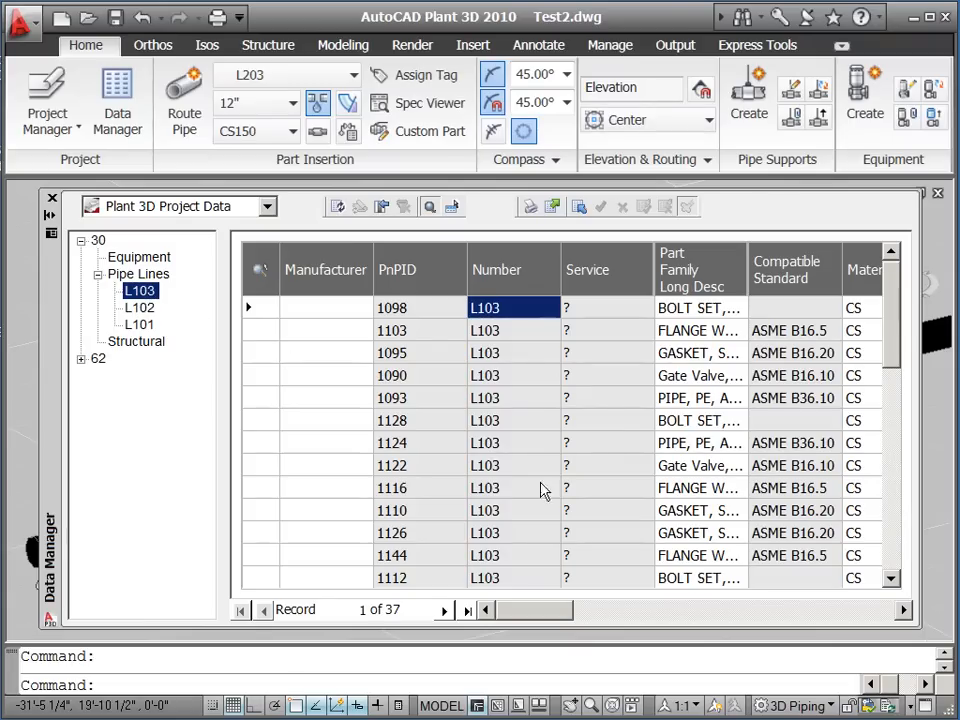
{"action": "mouse_move", "coordinate": [530, 617]}
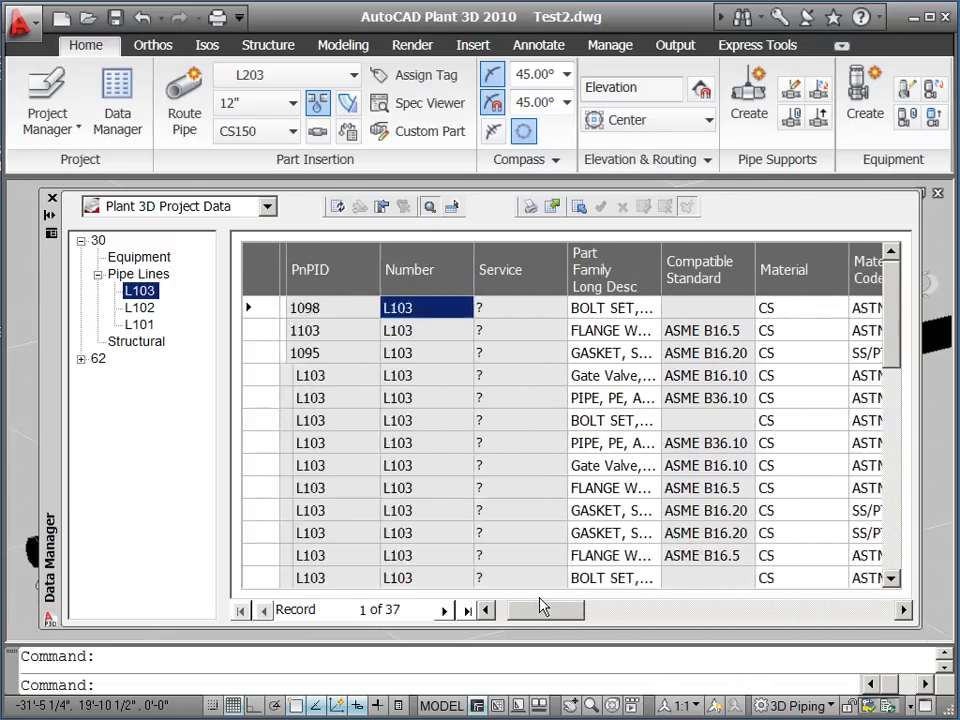
{"action": "left_click", "coordinate": [138, 273]}
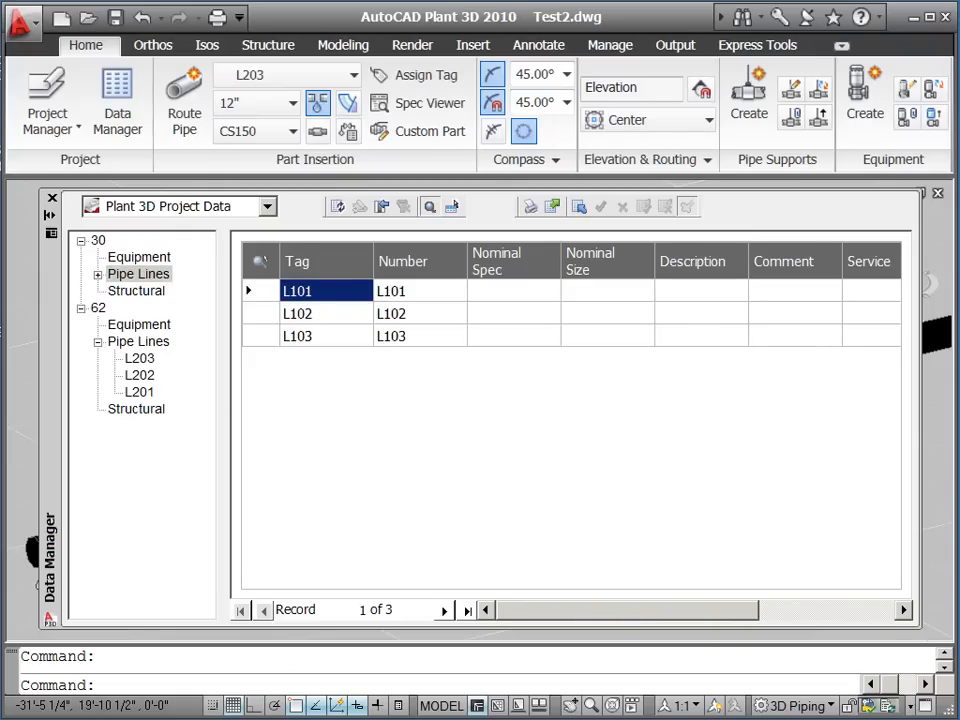
Select pipe line L202 under node 62 to list its 20 parts with material codes.
{"action": "left_click", "coordinate": [138, 375]}
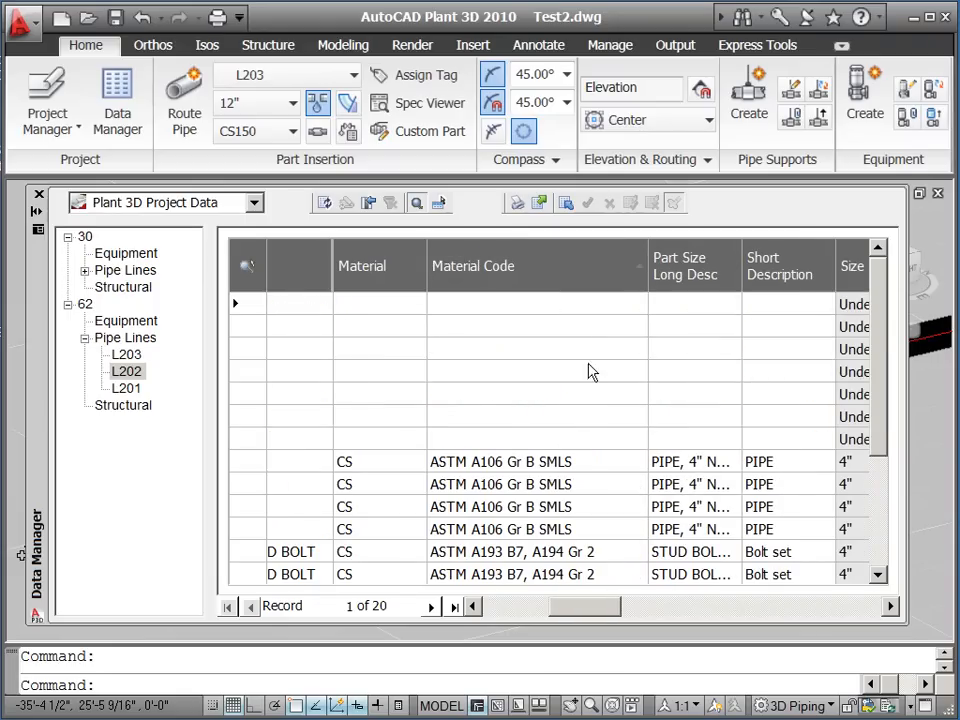
Replace L202's four PIPE material codes ASTM A106 Gr B SMLS with ASTM A105.
{"action": "scroll", "scroll_direction": "down", "scroll_amount": 3}
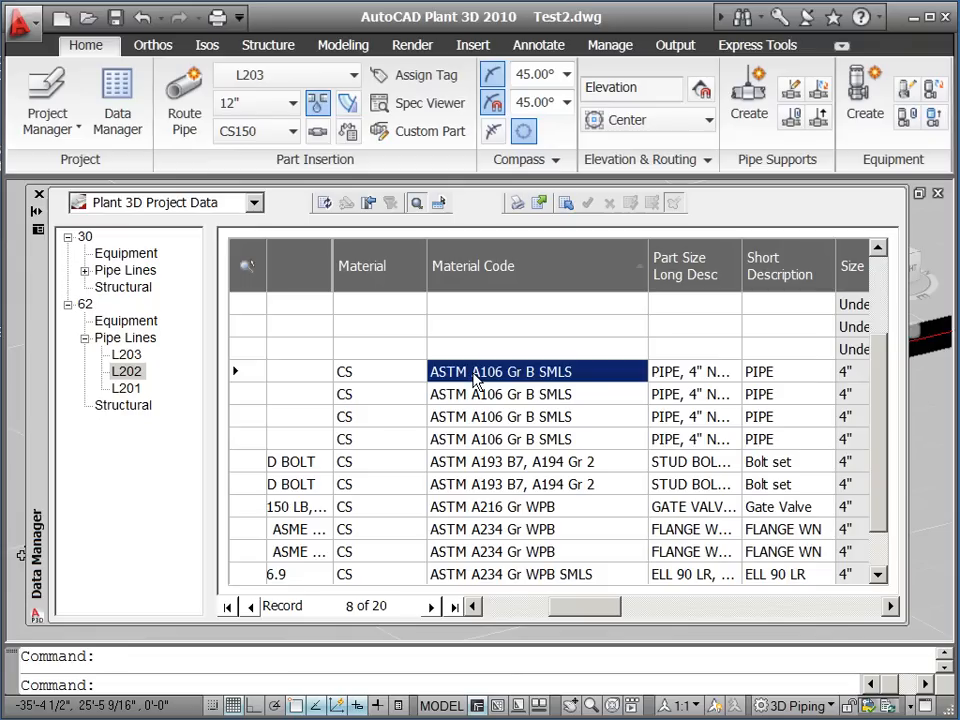
{"action": "double_click", "coordinate": [500, 371]}
{"action": "type", "text": "ASTM A105"}
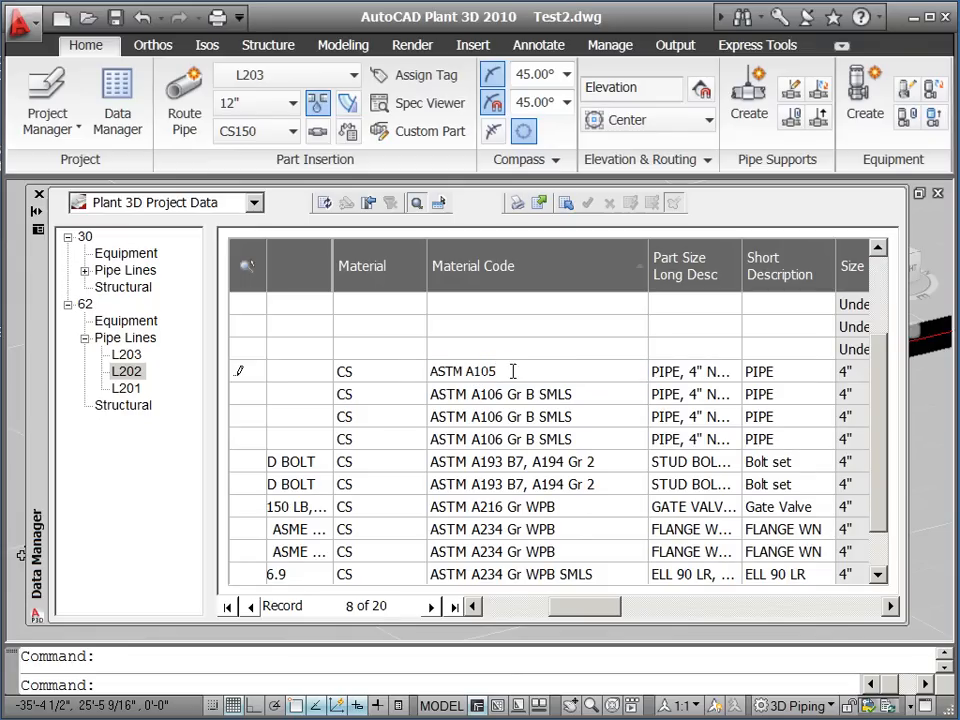
{"action": "double_click", "coordinate": [462, 371]}
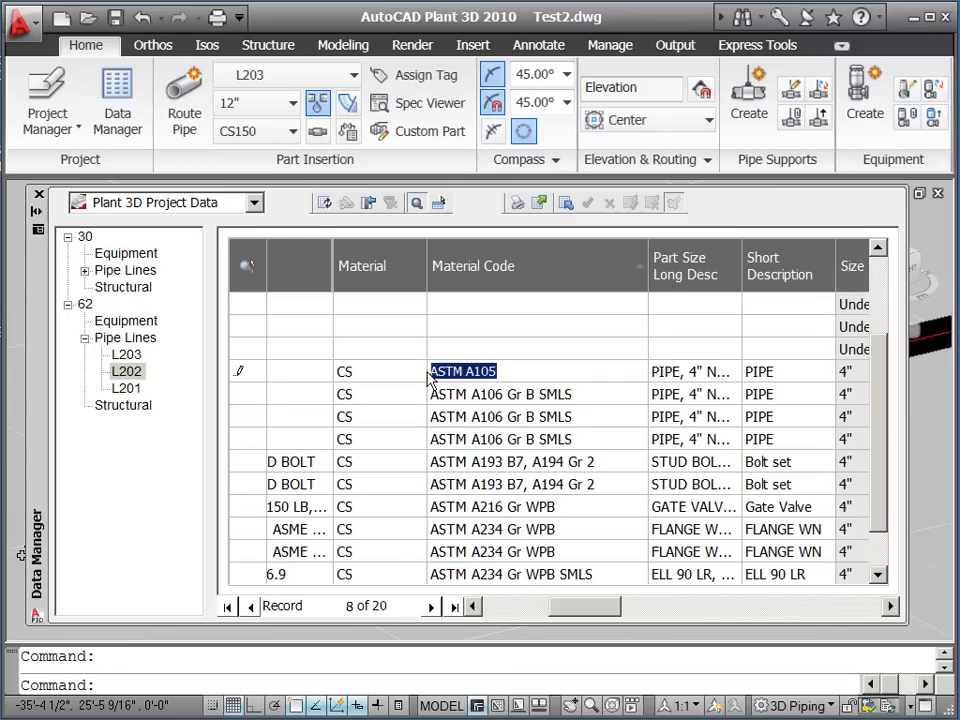
{"action": "right_click", "coordinate": [463, 371]}
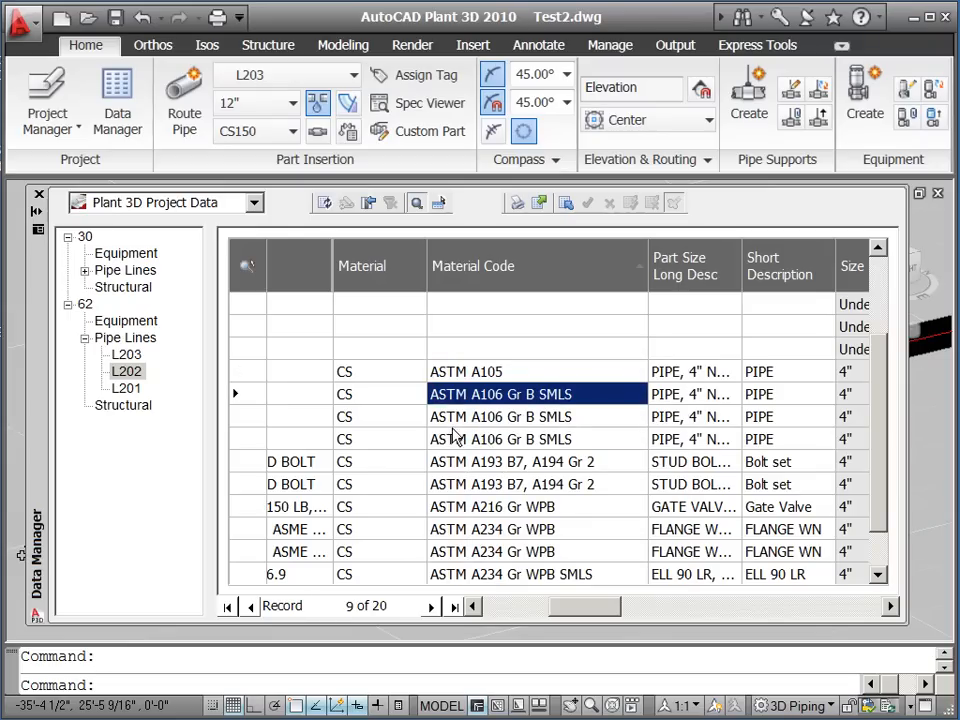
{"action": "left_click", "coordinate": [500, 417]}
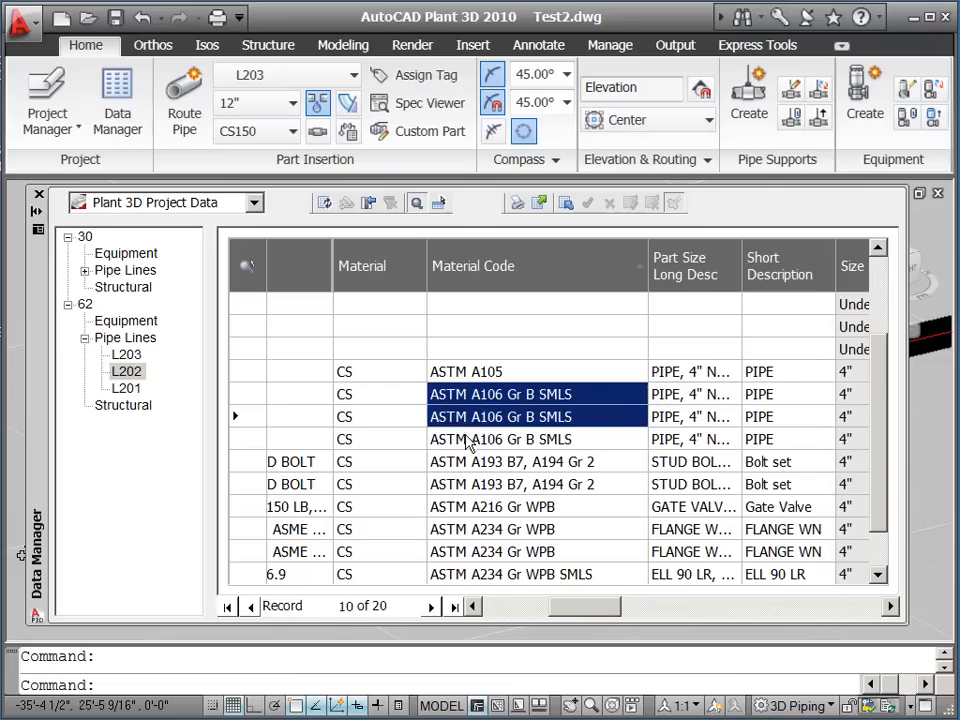
{"action": "right_click", "coordinate": [500, 439]}
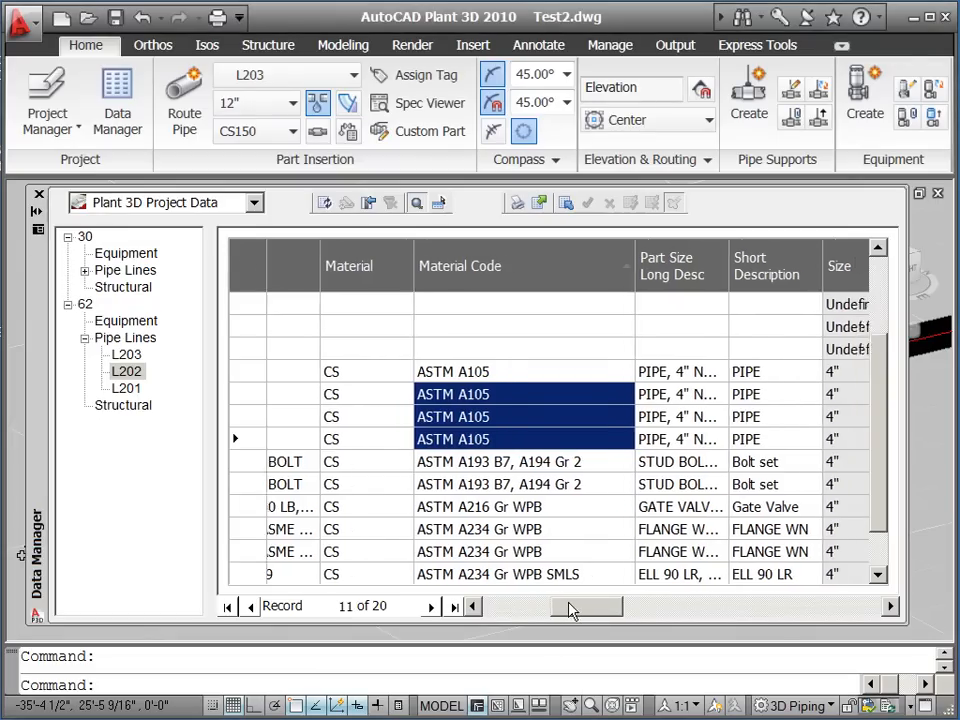
{"action": "left_click", "coordinate": [585, 607]}
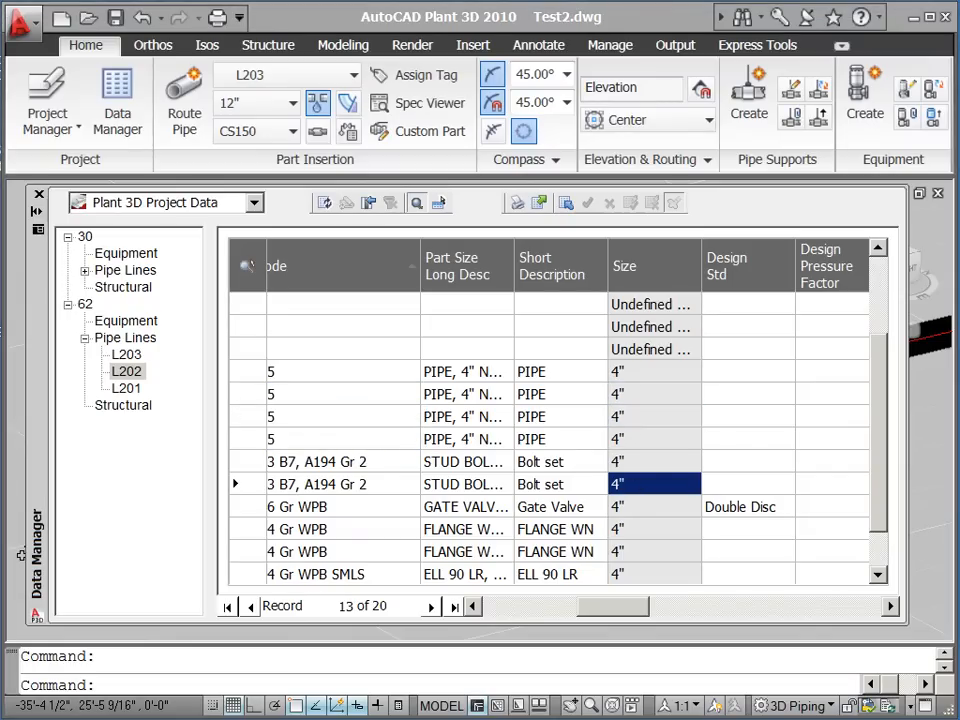
Export pipe line L202's data to an Excel spreadsheet using the default export settings.
{"action": "scroll", "scroll_direction": "right", "scroll_amount": 3}
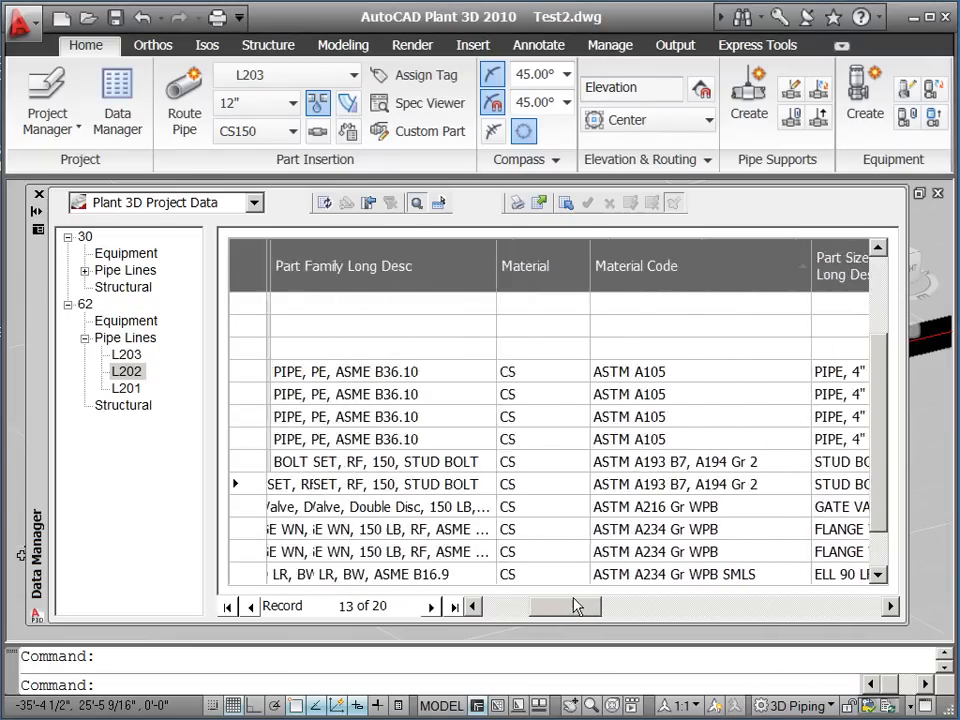
{"action": "left_click", "coordinate": [540, 203]}
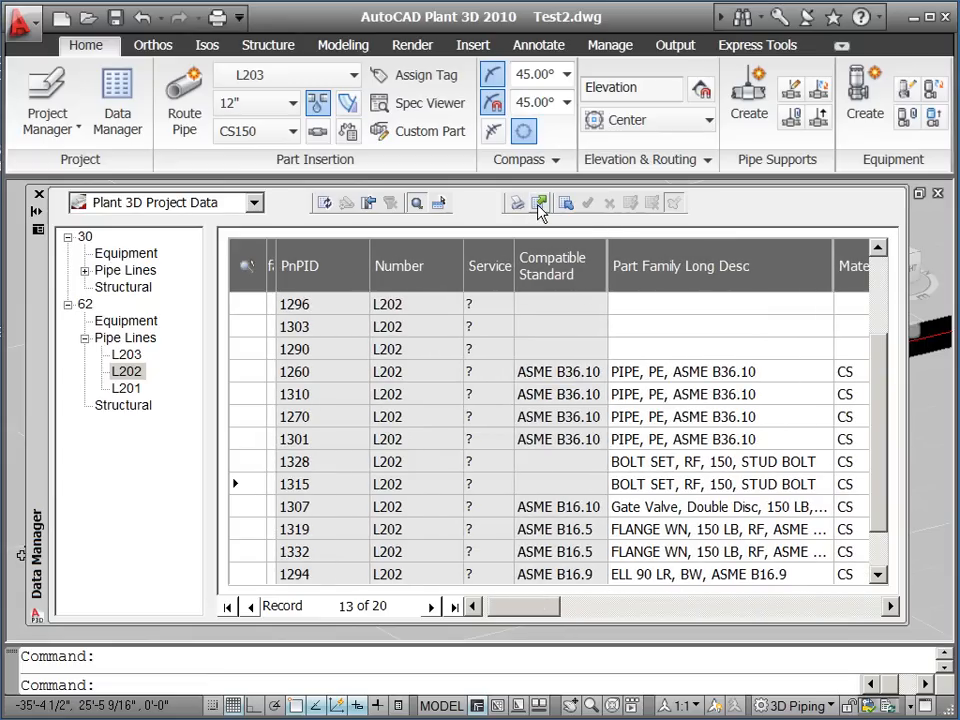
{"action": "left_click", "coordinate": [541, 203]}
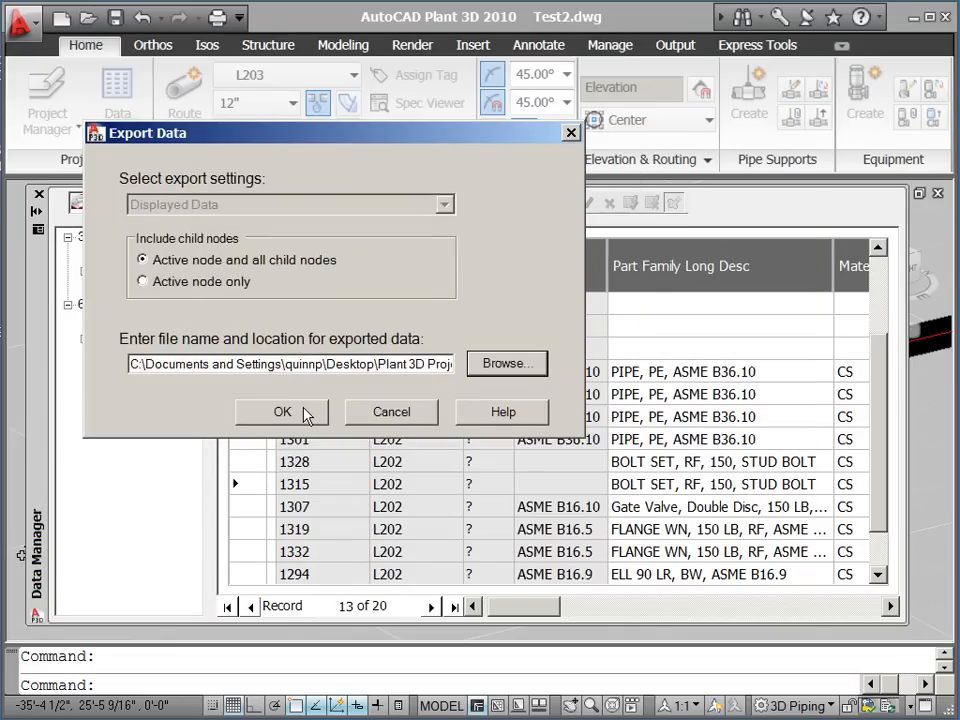
{"action": "left_click", "coordinate": [283, 412]}
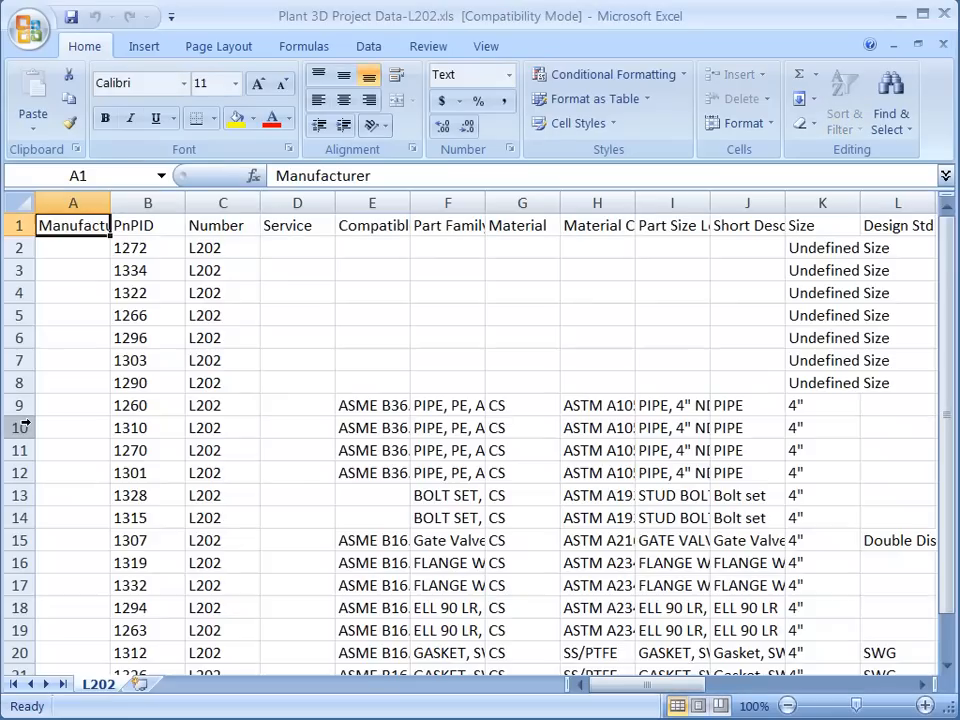
{"action": "mouse_move", "coordinate": [287, 534]}
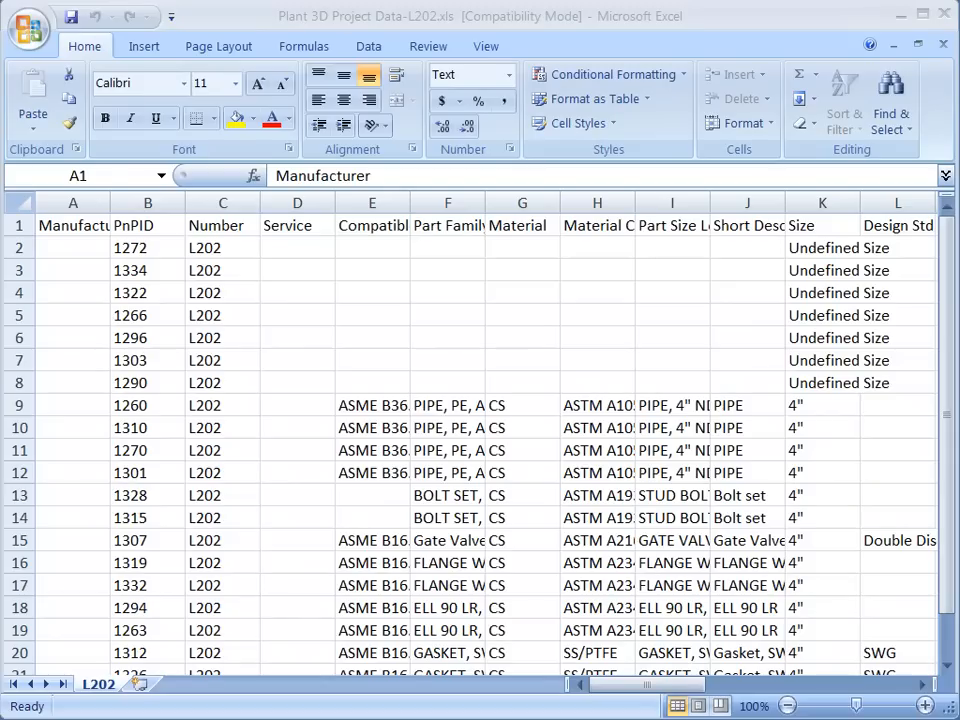
{"action": "mouse_move", "coordinate": [332, 366]}
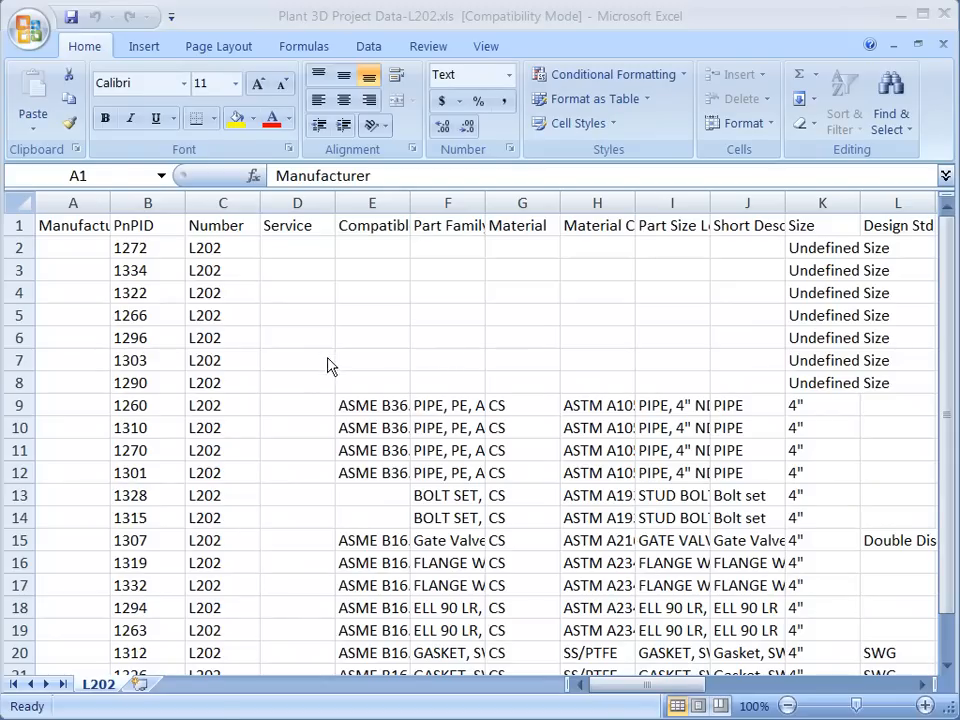
Fill Material Code cells H2:H8 with ASTM A105, dismissing read-only cell warnings.
{"action": "left_click", "coordinate": [147, 292]}
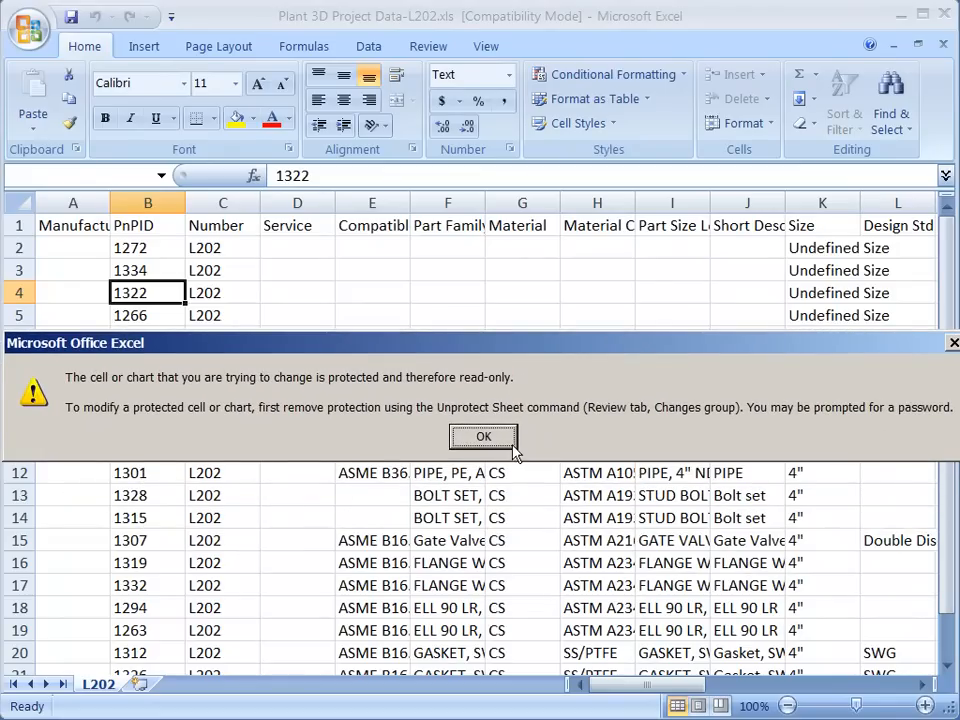
{"action": "left_click", "coordinate": [483, 436]}
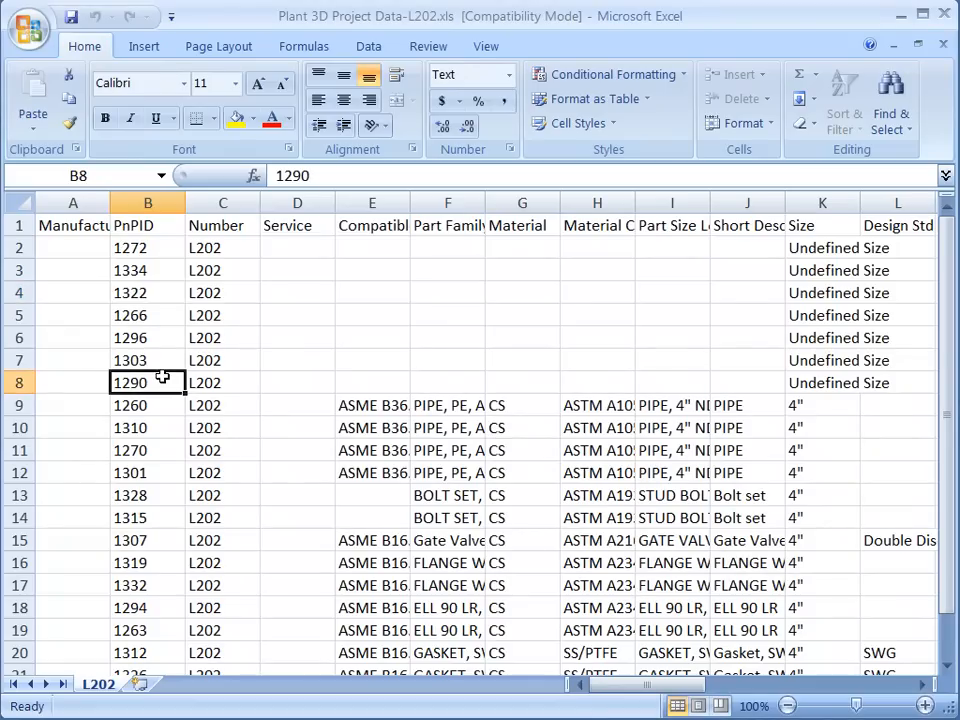
{"action": "mouse_move", "coordinate": [376, 248]}
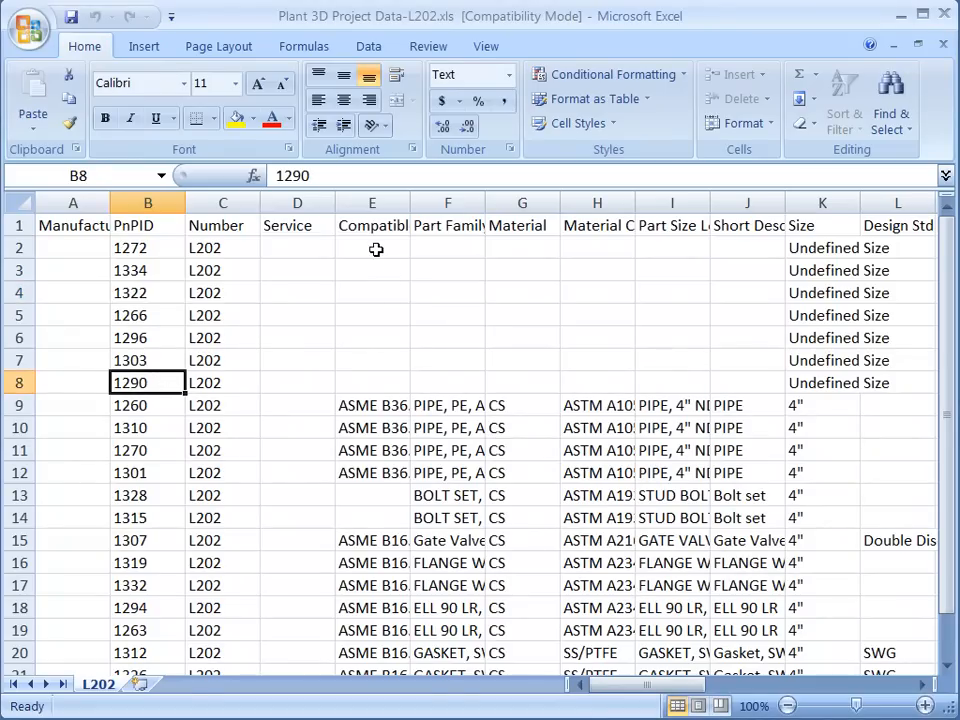
{"action": "left_click", "coordinate": [372, 247]}
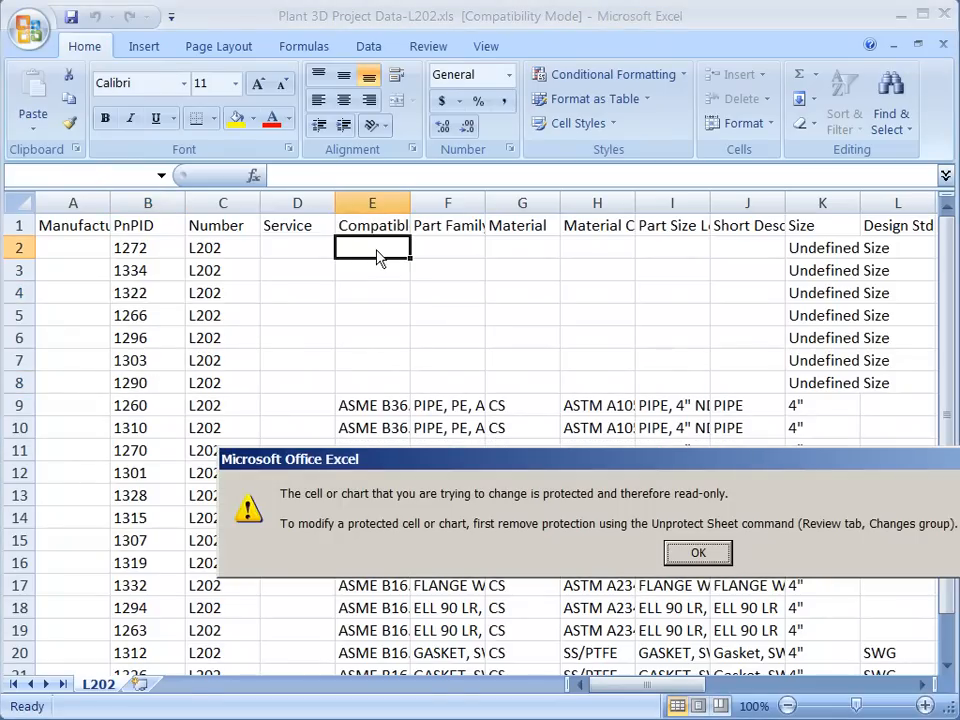
{"action": "left_click", "coordinate": [698, 552]}
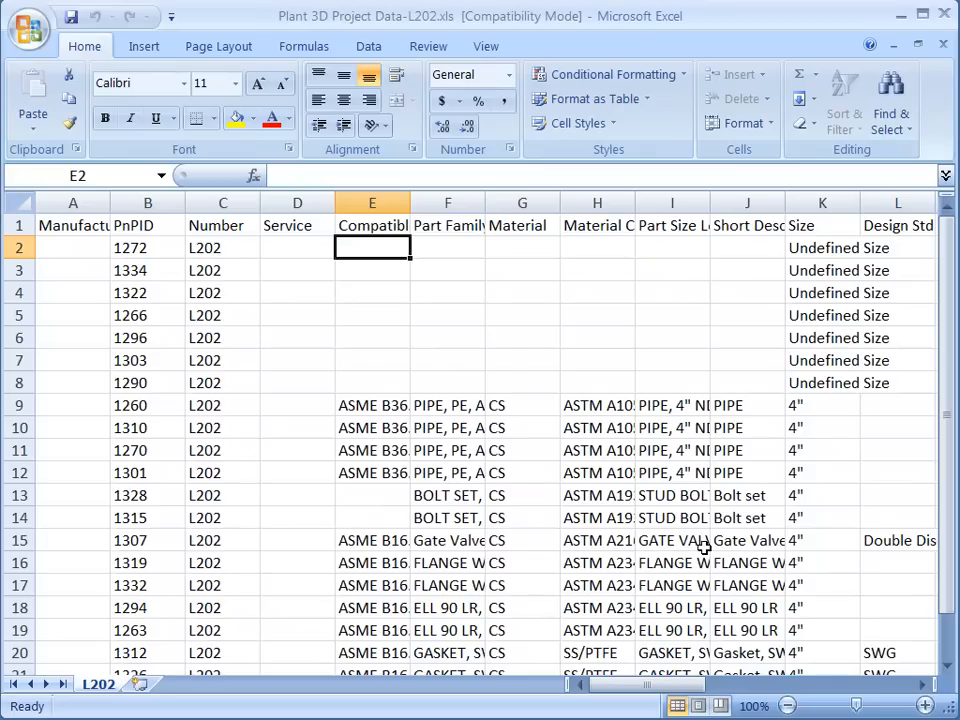
{"action": "type", "text": "te"}
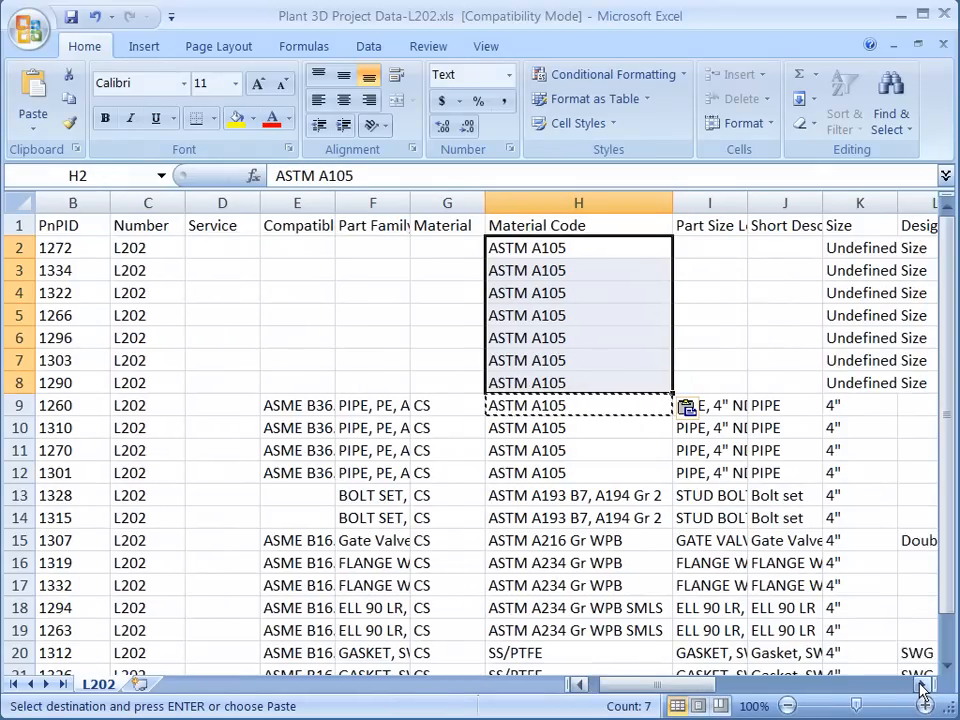
{"action": "scroll", "scroll_direction": "right", "scroll_amount": 3}
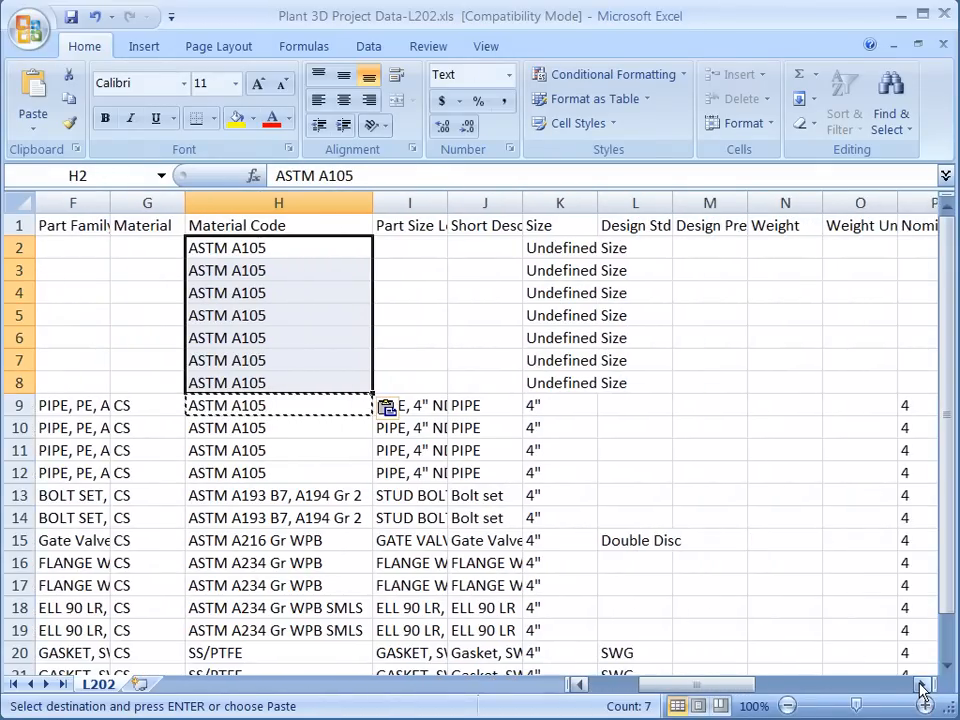
{"action": "scroll", "scroll_direction": "right", "scroll_amount": 3}
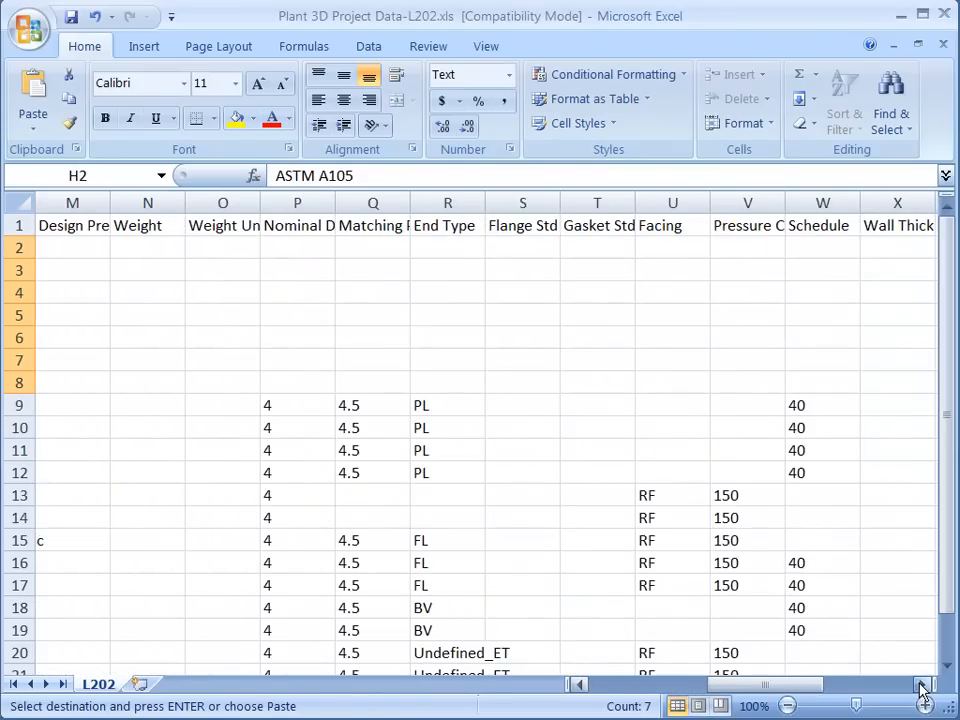
Unprotect the sheet, add column filters, and sort rows by Schedule with 40 first.
{"action": "left_click", "coordinate": [428, 46]}
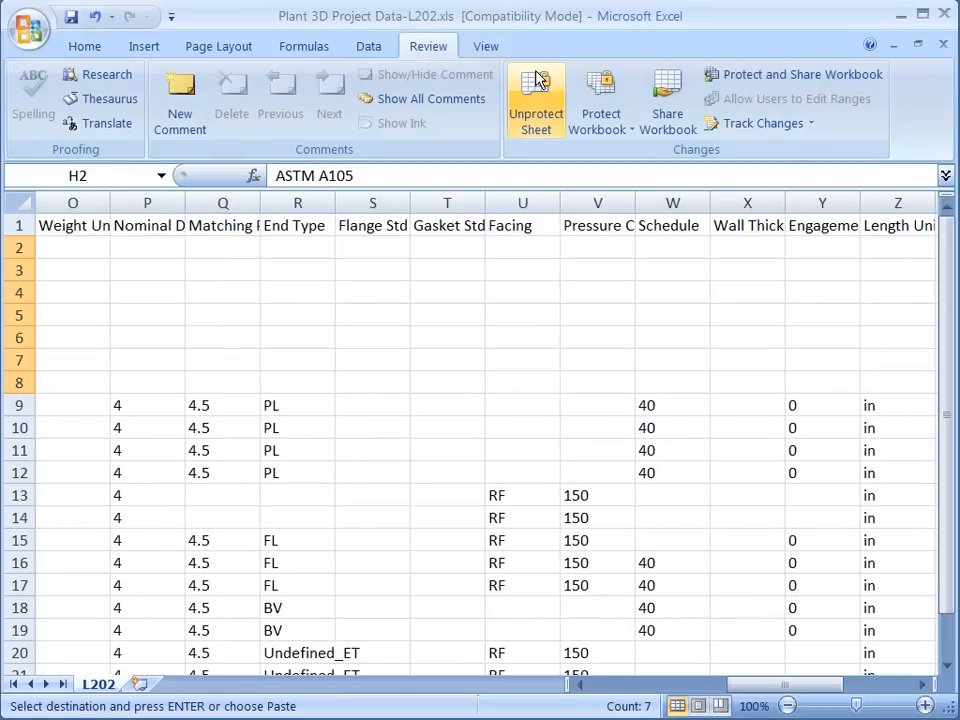
{"action": "mouse_move", "coordinate": [536, 100]}
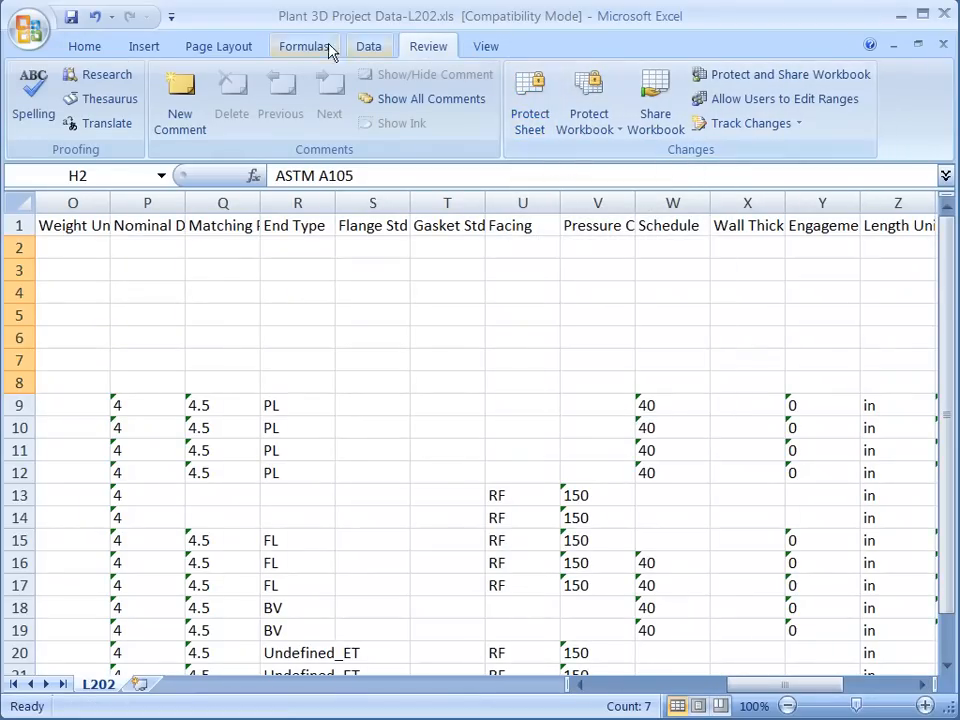
{"action": "left_click", "coordinate": [368, 46]}
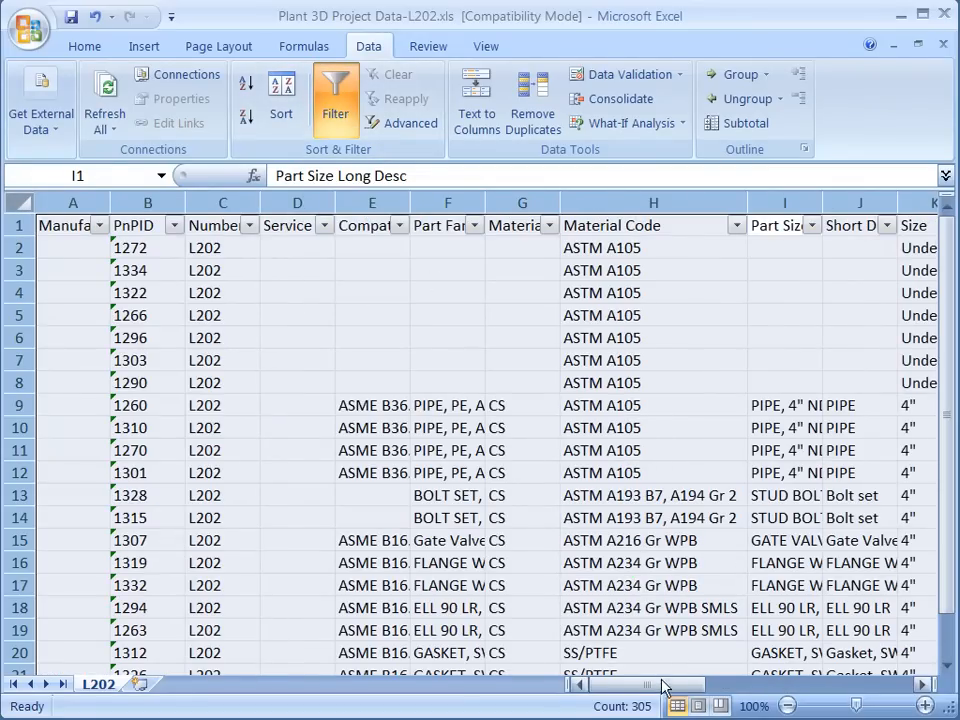
{"action": "left_click_drag", "start_coordinate": [650, 684], "coordinate": [720, 684]}
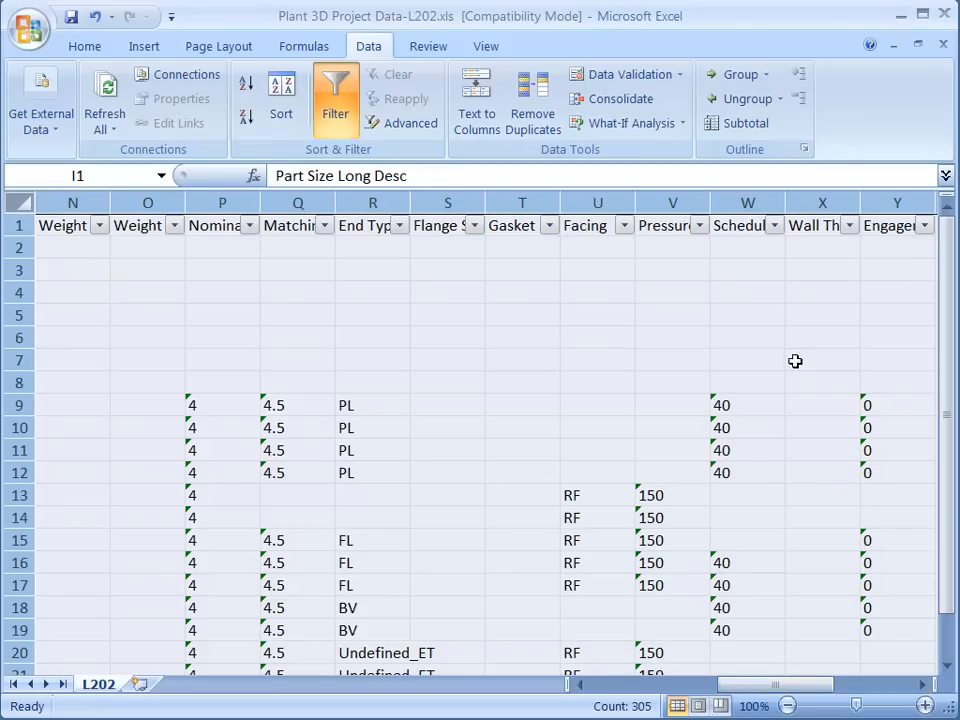
{"action": "left_click", "coordinate": [772, 225]}
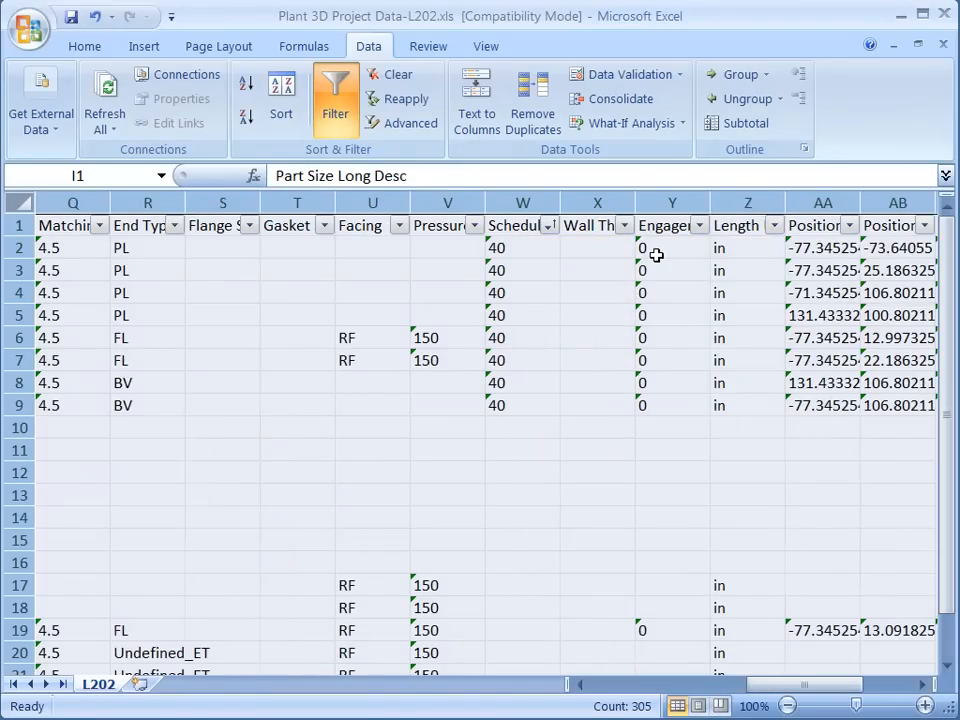
Overwrite cell W2's Schedule value of 40 with 80.
{"action": "left_click", "coordinate": [672, 292]}
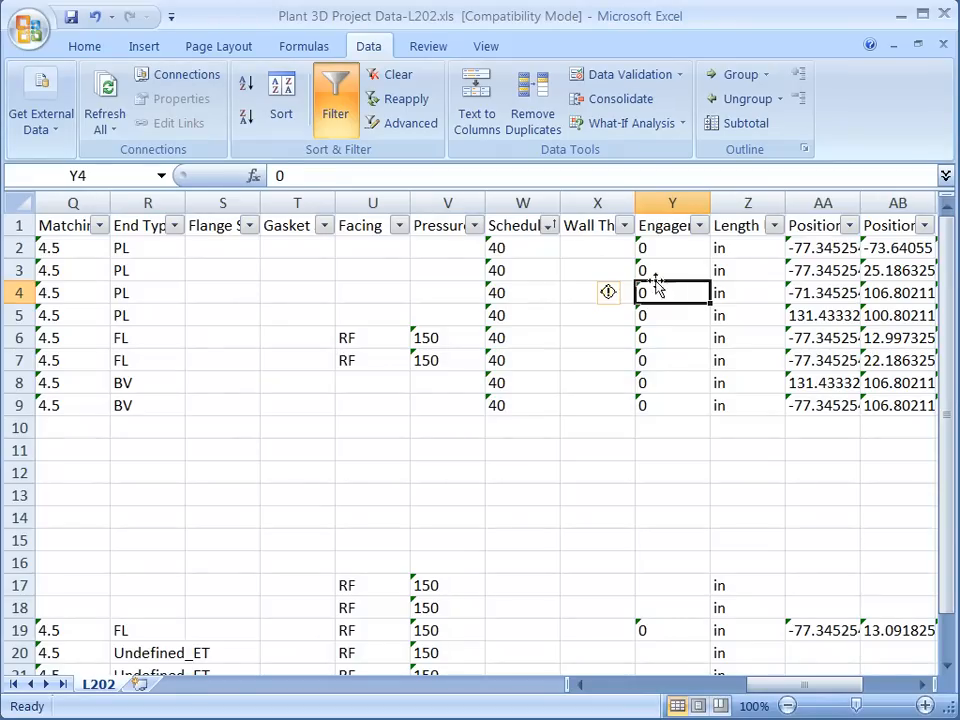
{"action": "left_click", "coordinate": [522, 247]}
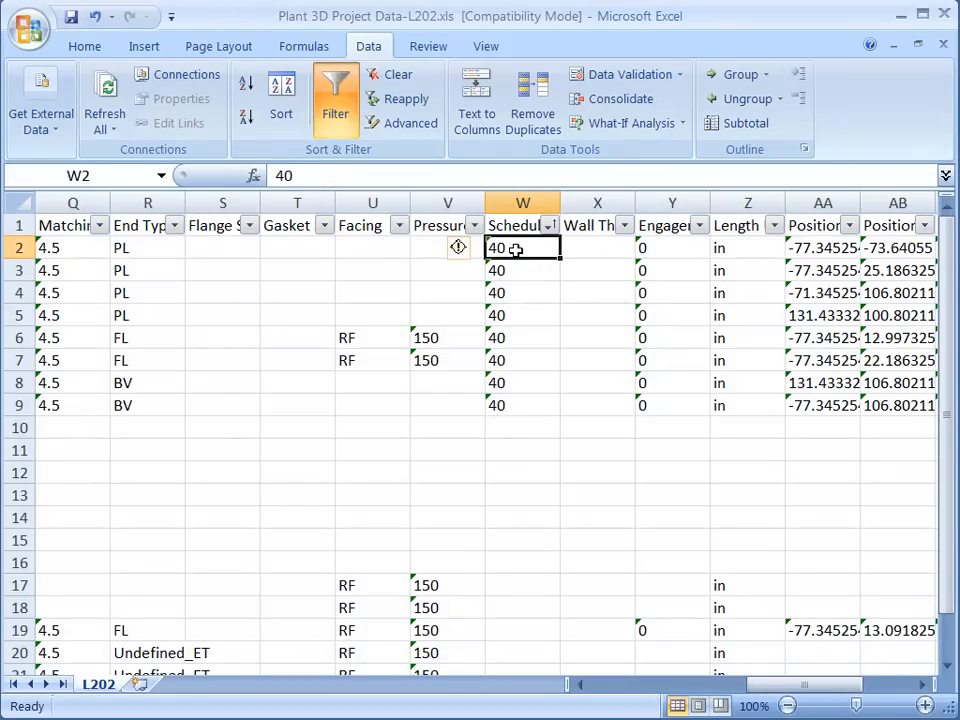
{"action": "double_click", "coordinate": [522, 247]}
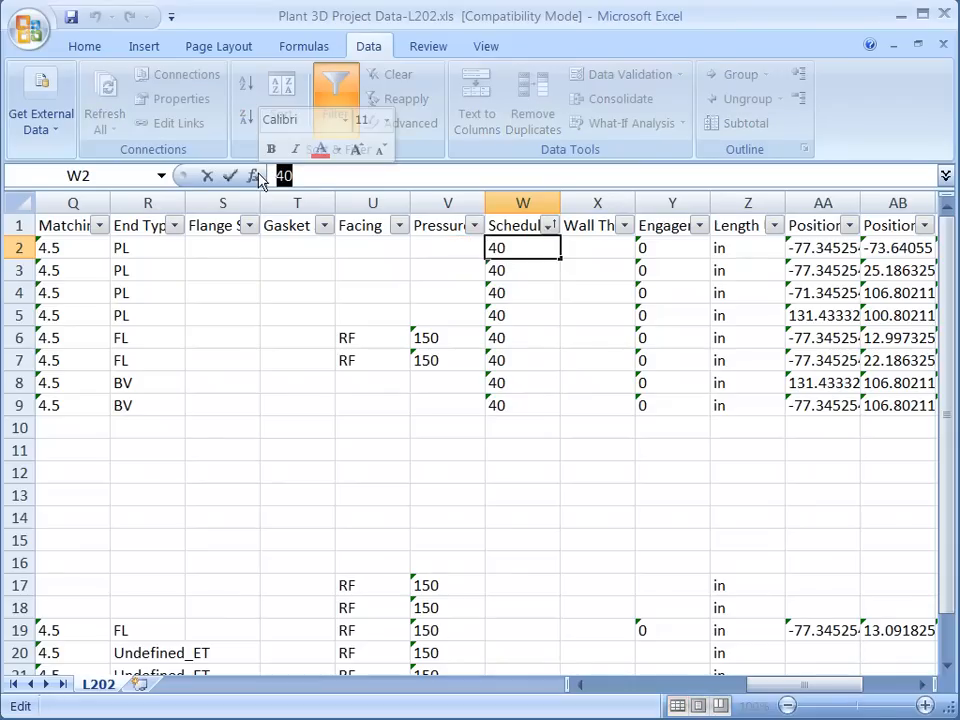
{"action": "type", "text": "80"}
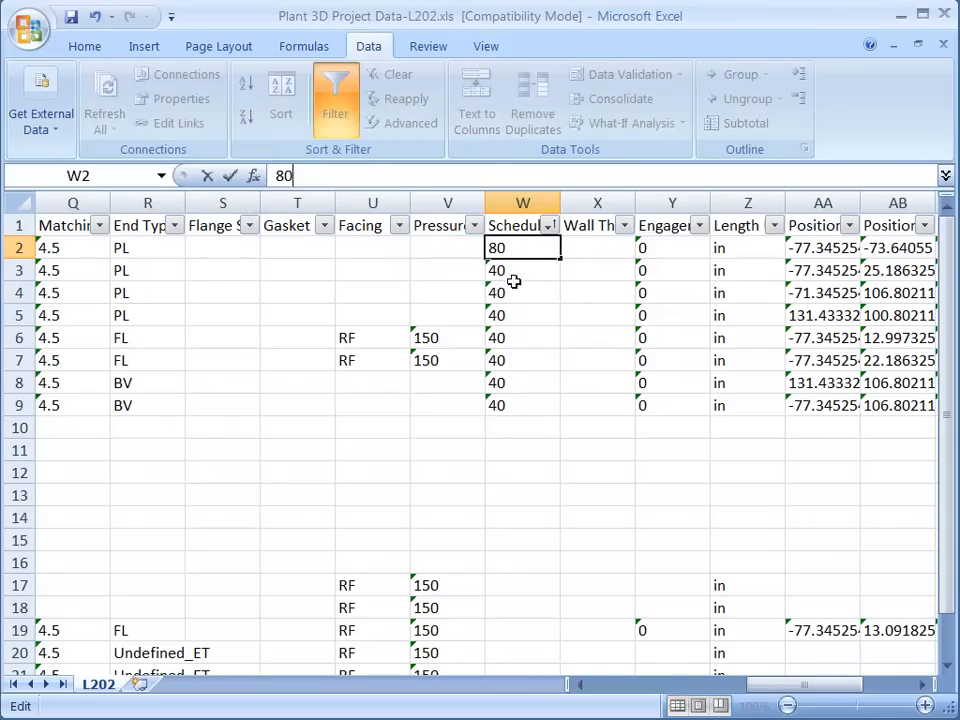
{"action": "key", "text": "Enter"}
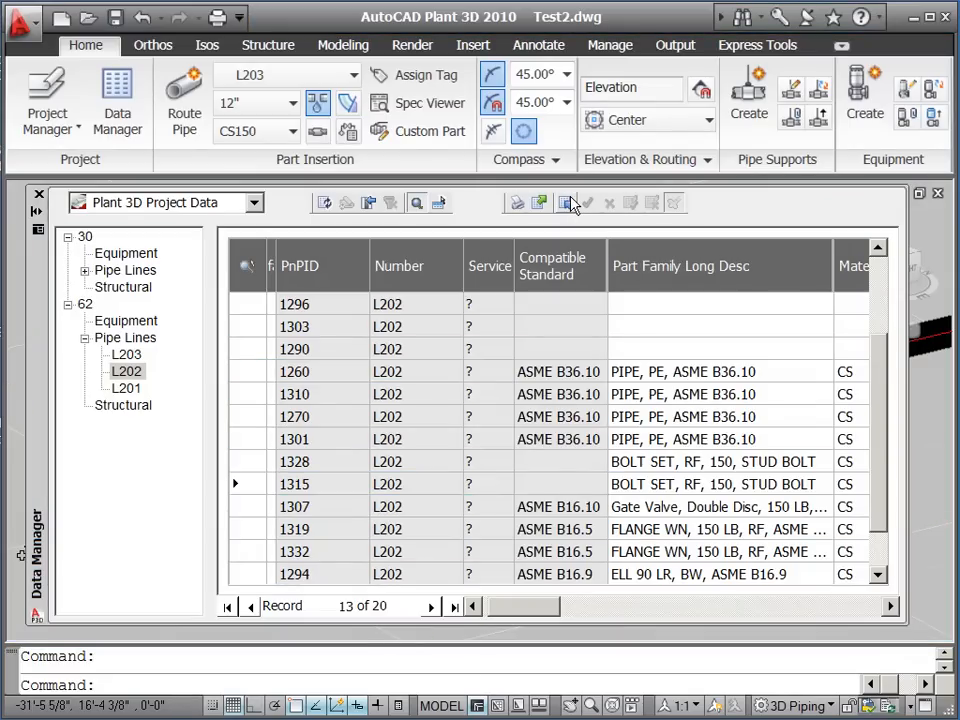
Import the edited .xls workbook into L202's project data, suppressing the log file notice.
{"action": "left_click", "coordinate": [587, 202]}
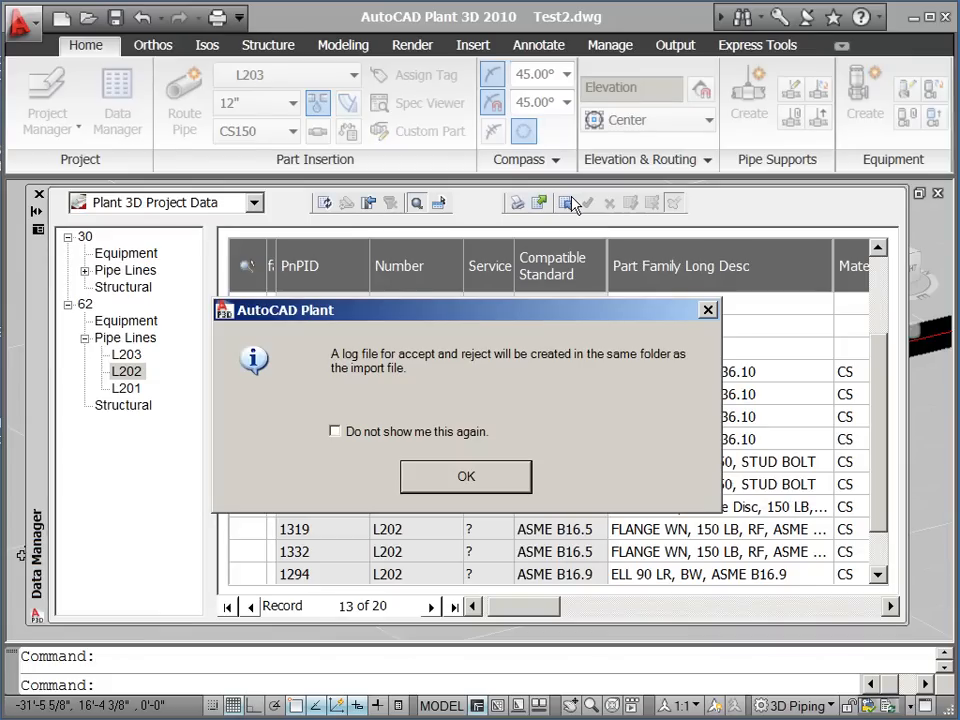
{"action": "left_click", "coordinate": [335, 431]}
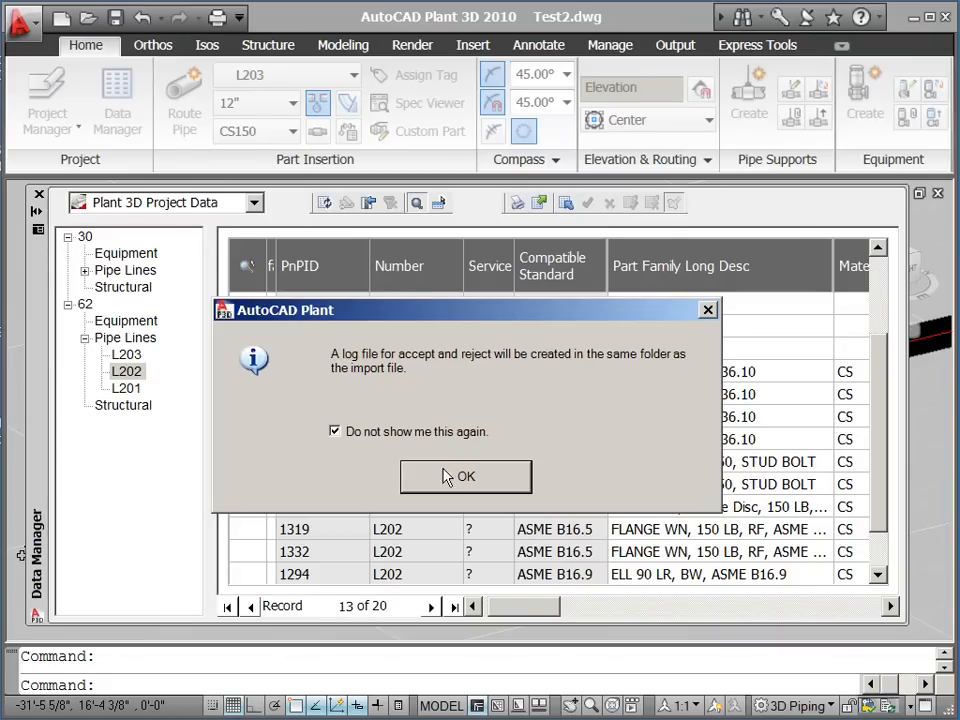
{"action": "left_click", "coordinate": [465, 476]}
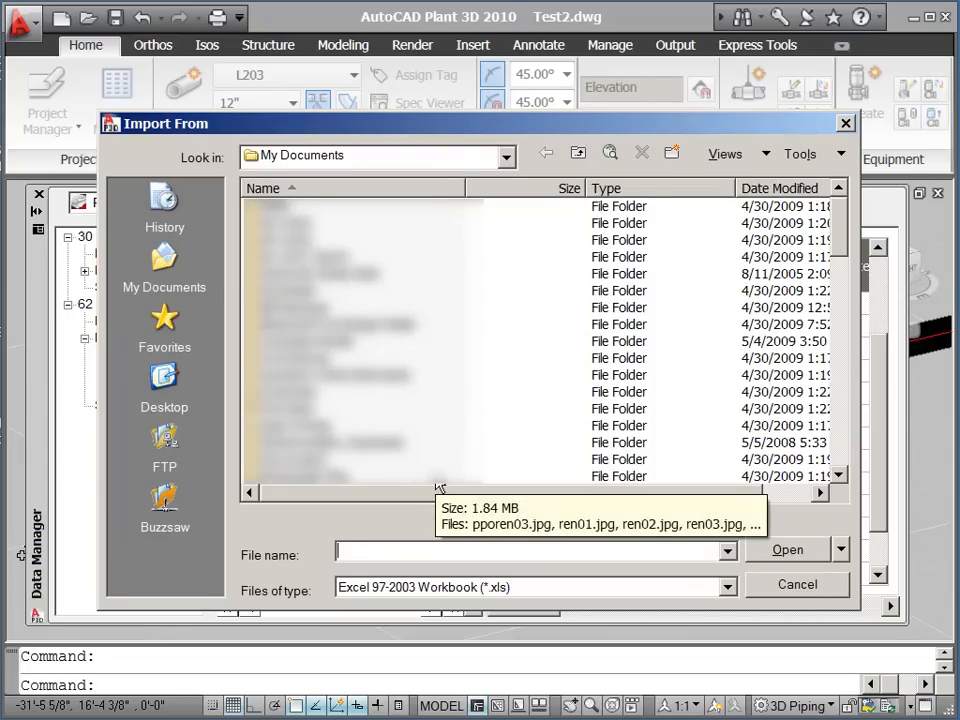
{"action": "left_click", "coordinate": [164, 385]}
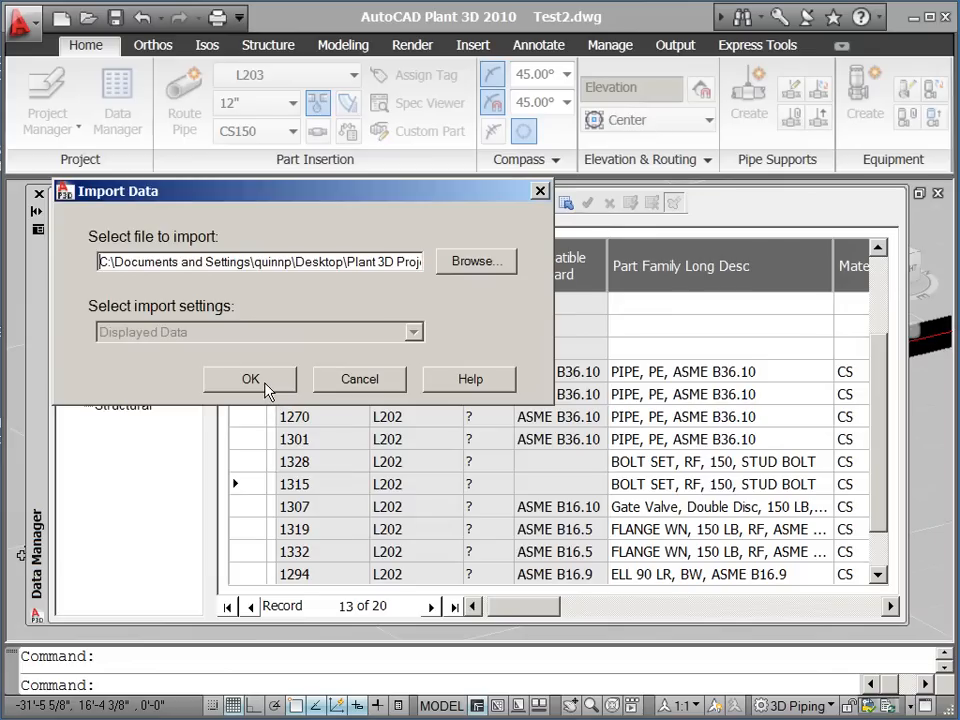
{"action": "left_click", "coordinate": [250, 379]}
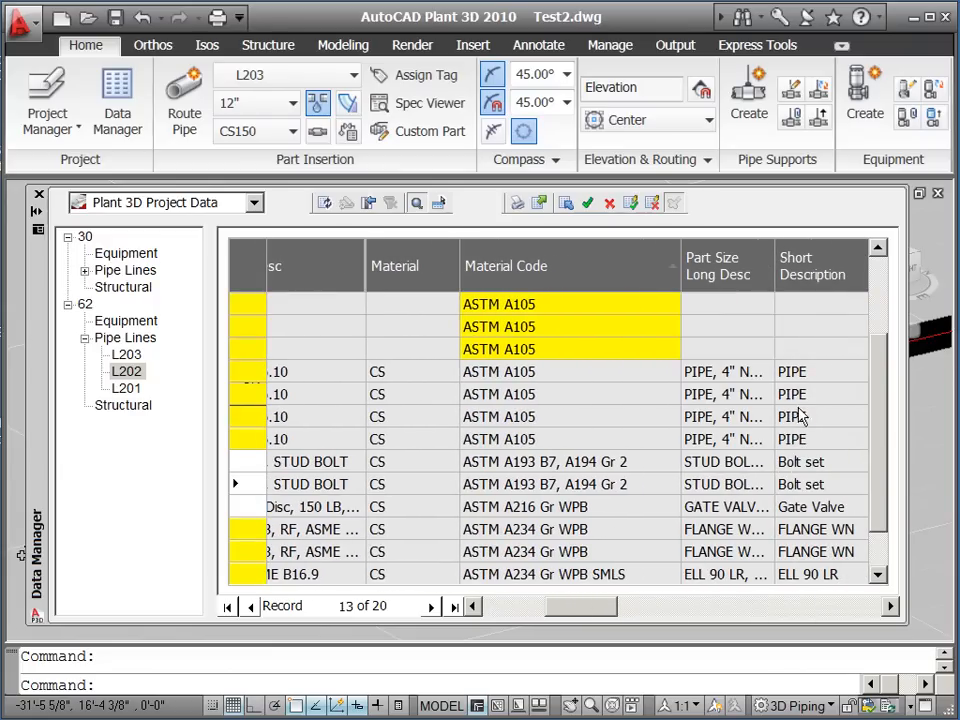
{"action": "scroll", "scroll_direction": "down", "scroll_amount": 3}
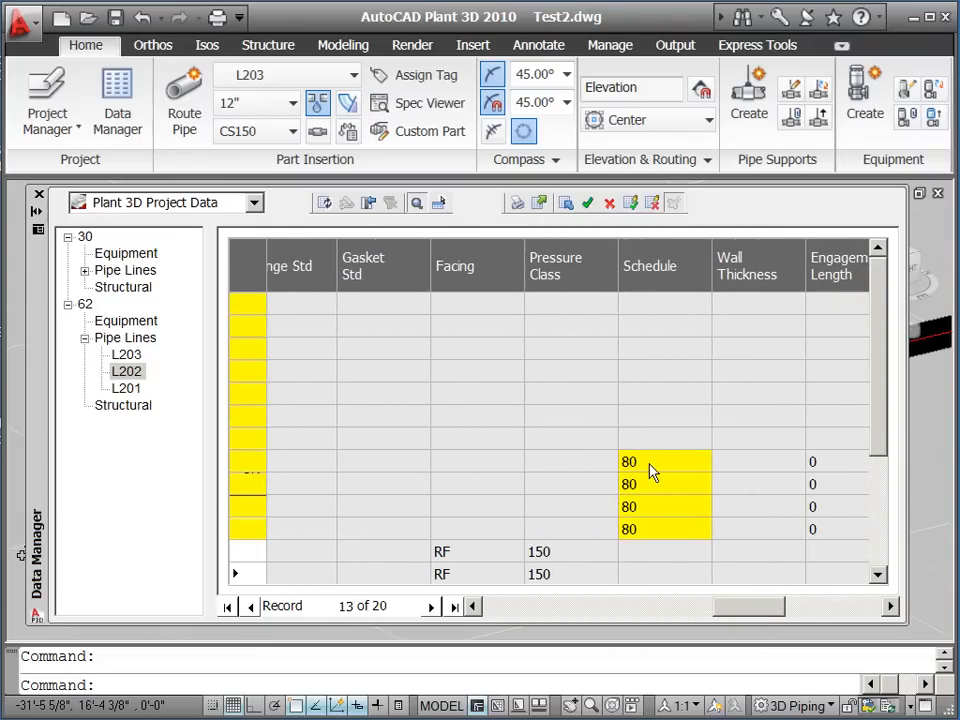
{"action": "mouse_move", "coordinate": [629, 484]}
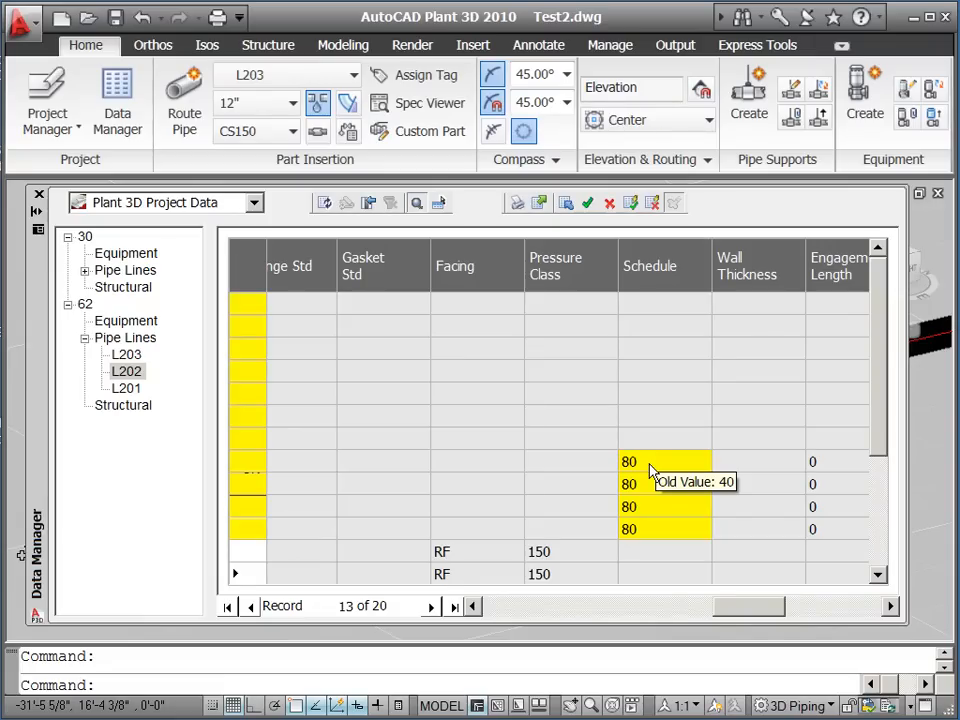
{"action": "mouse_move", "coordinate": [600, 198]}
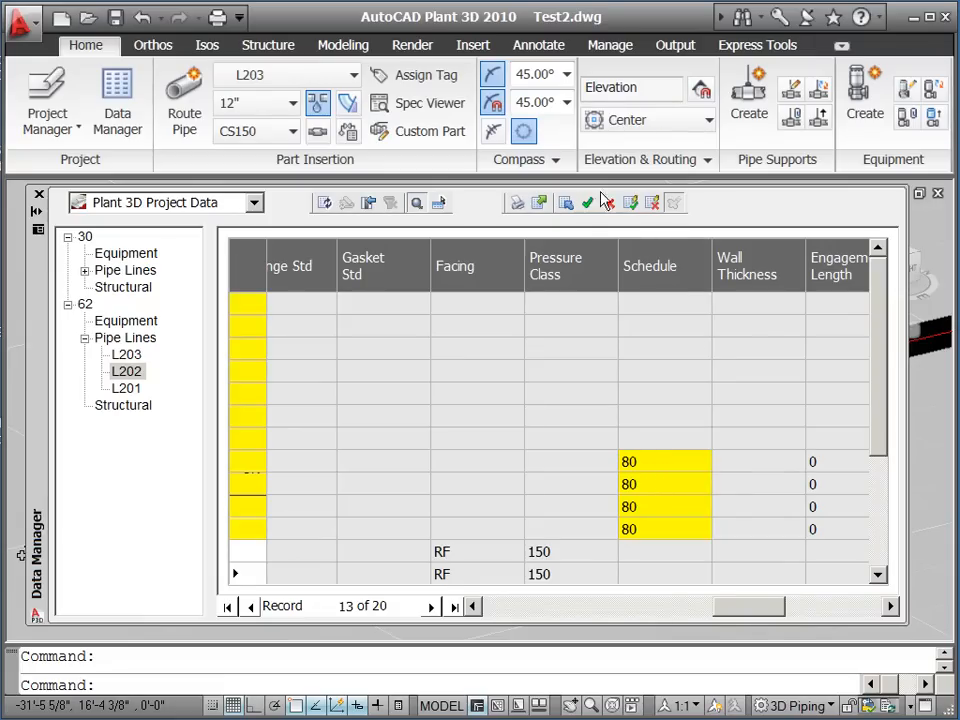
Accept all imported Excel edits so L202's schedule values read 80 in the project.
{"action": "left_click", "coordinate": [665, 461]}
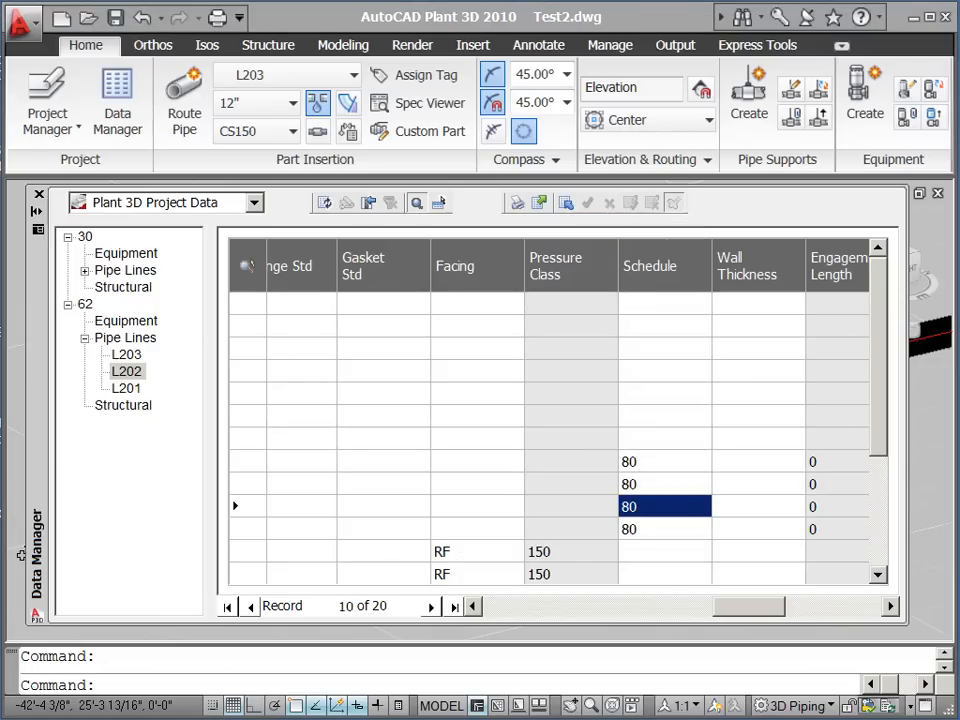
{"action": "mouse_move", "coordinate": [743, 455]}
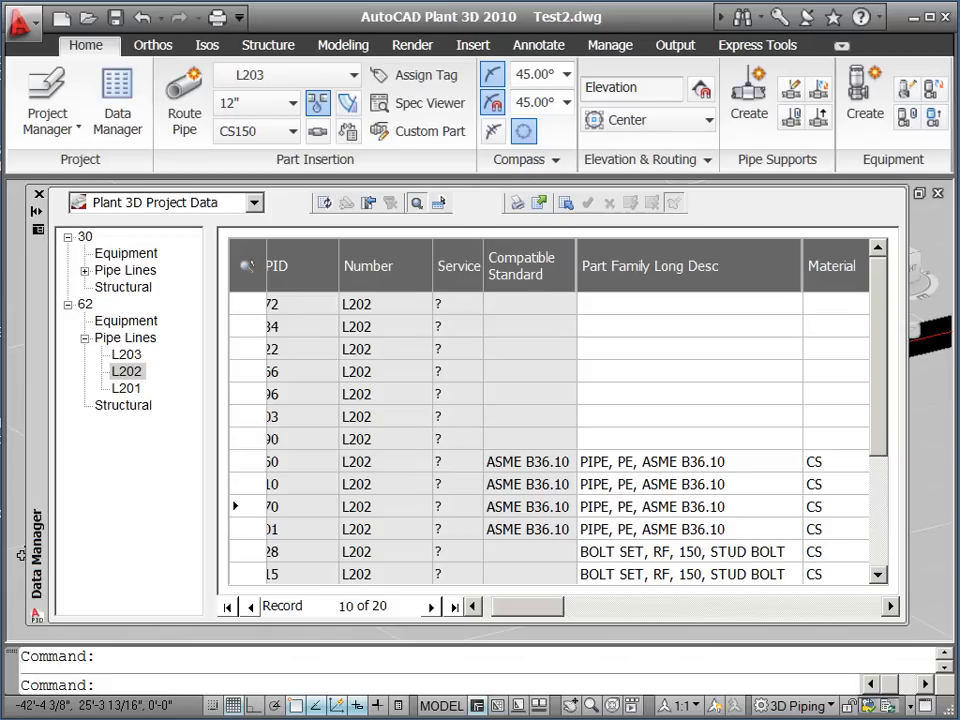
{"action": "mouse_move", "coordinate": [8, 194]}
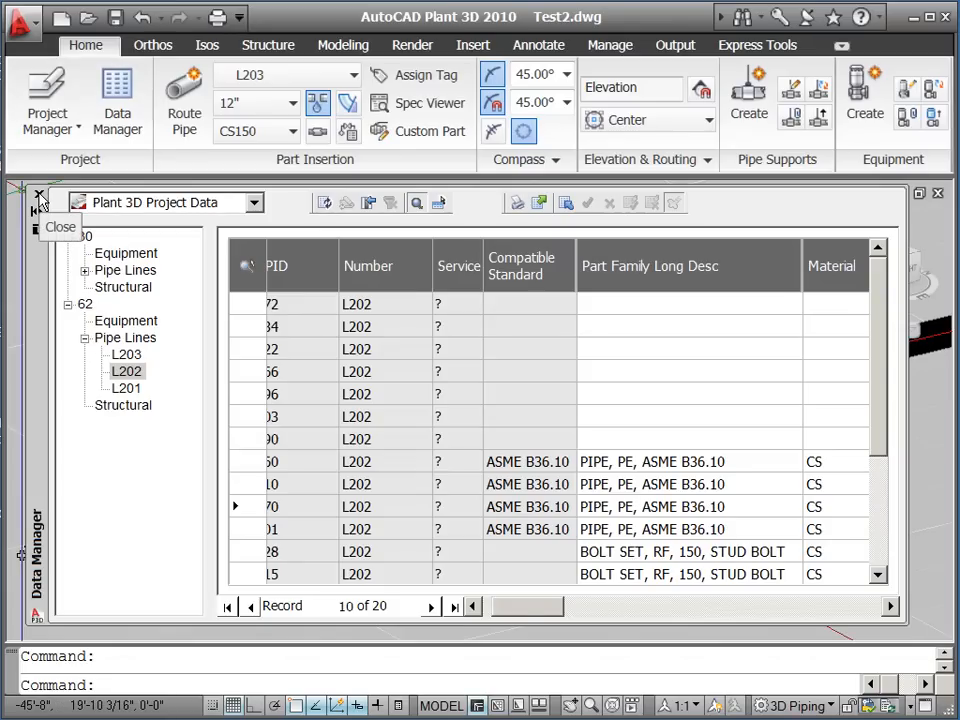
Close the Data Manager palette to return to the valve-and-pipe model.
{"action": "left_click", "coordinate": [38, 194]}
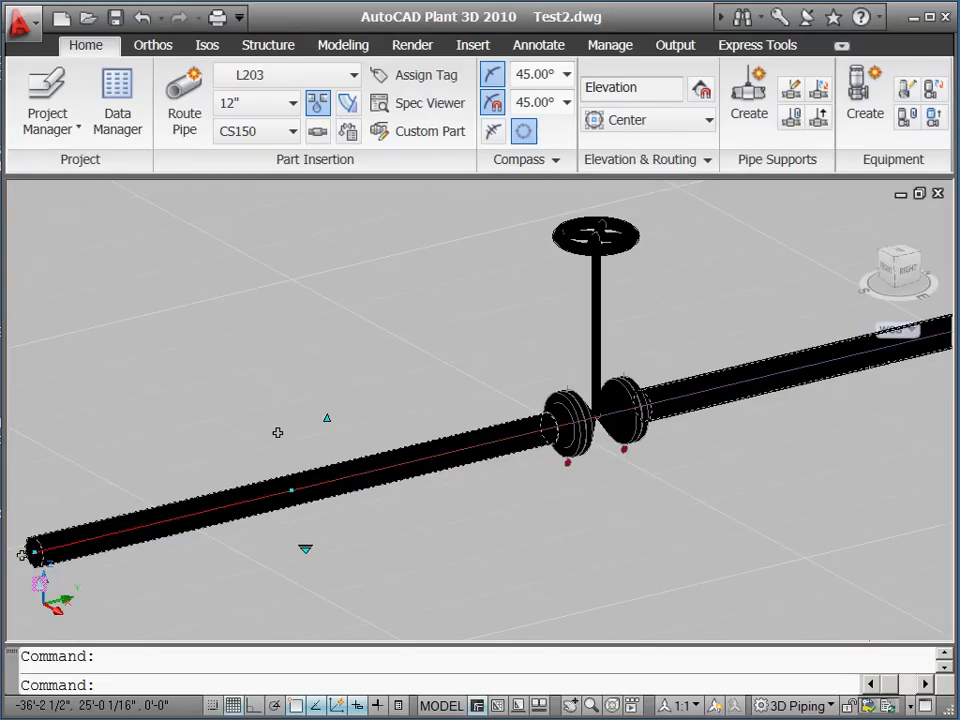